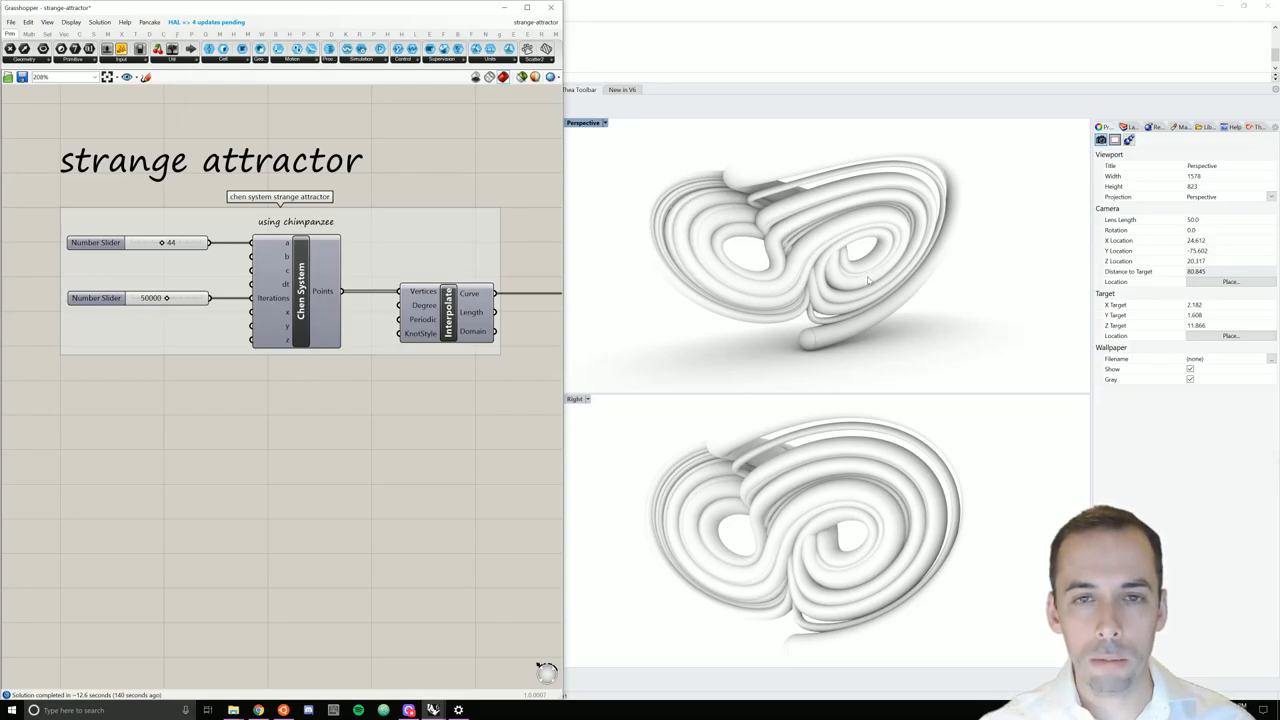
mouse_move(824, 304)
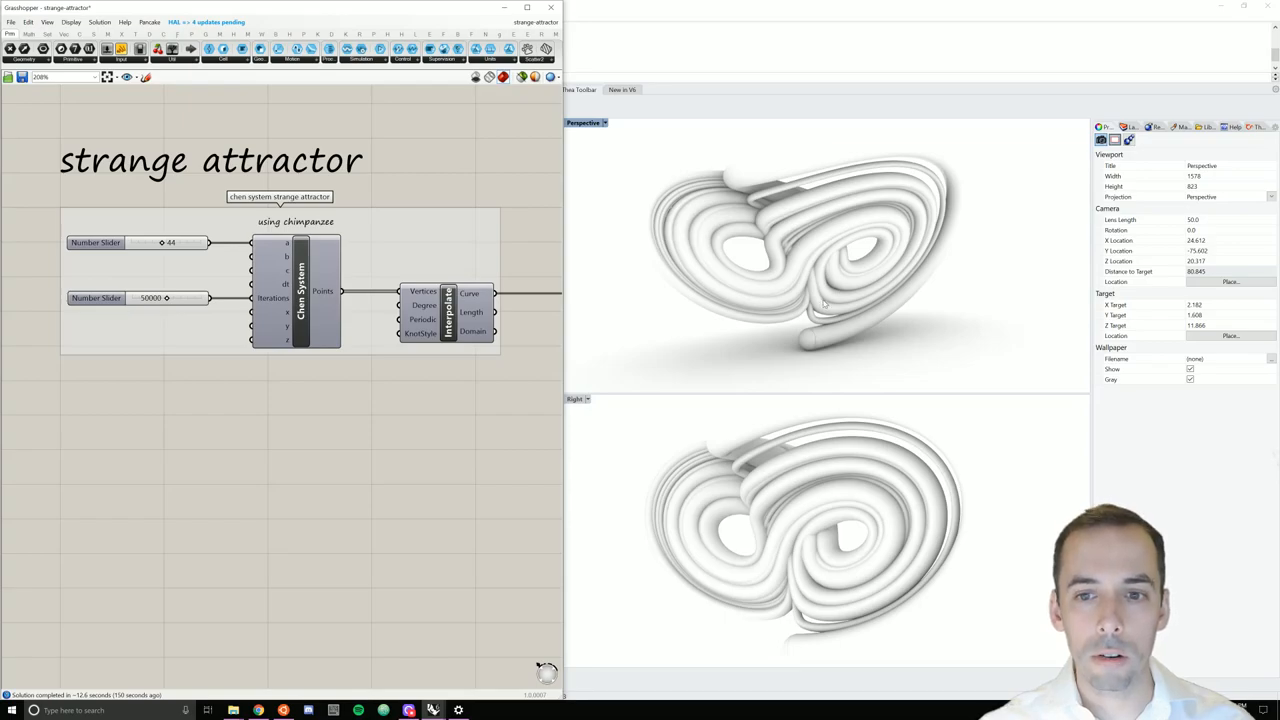
mouse_move(752, 258)
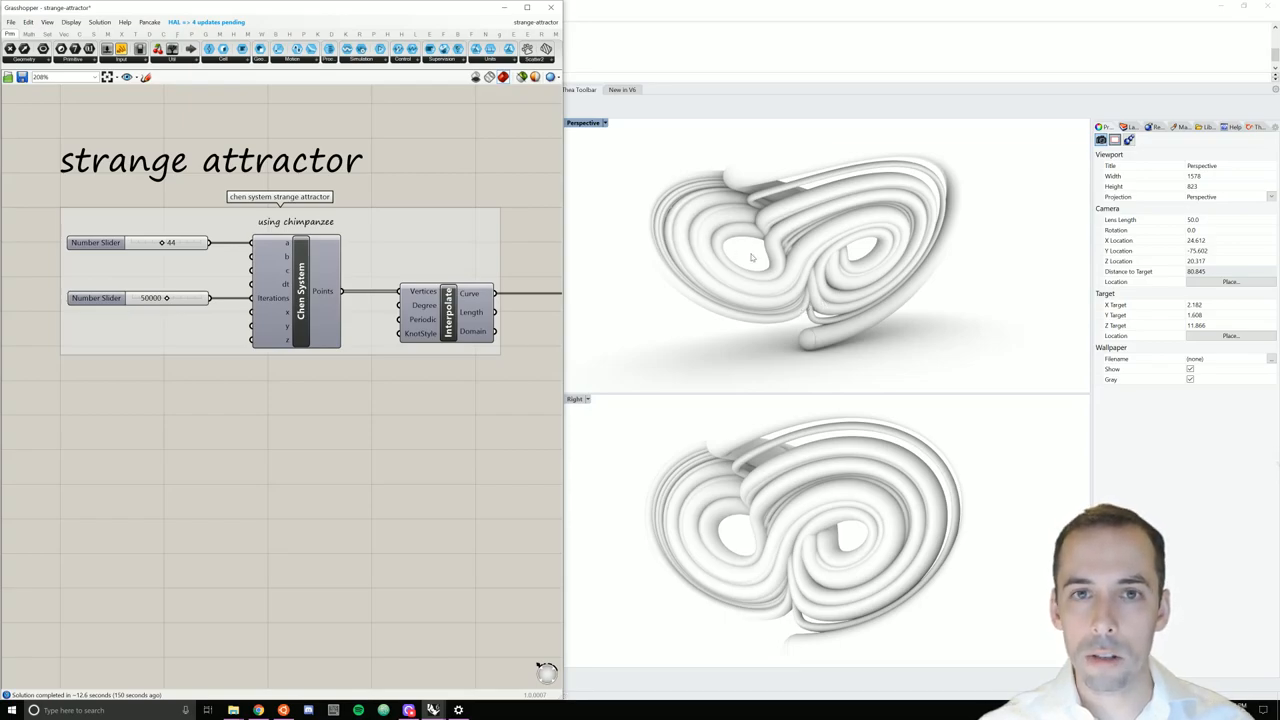
mouse_move(114, 90)
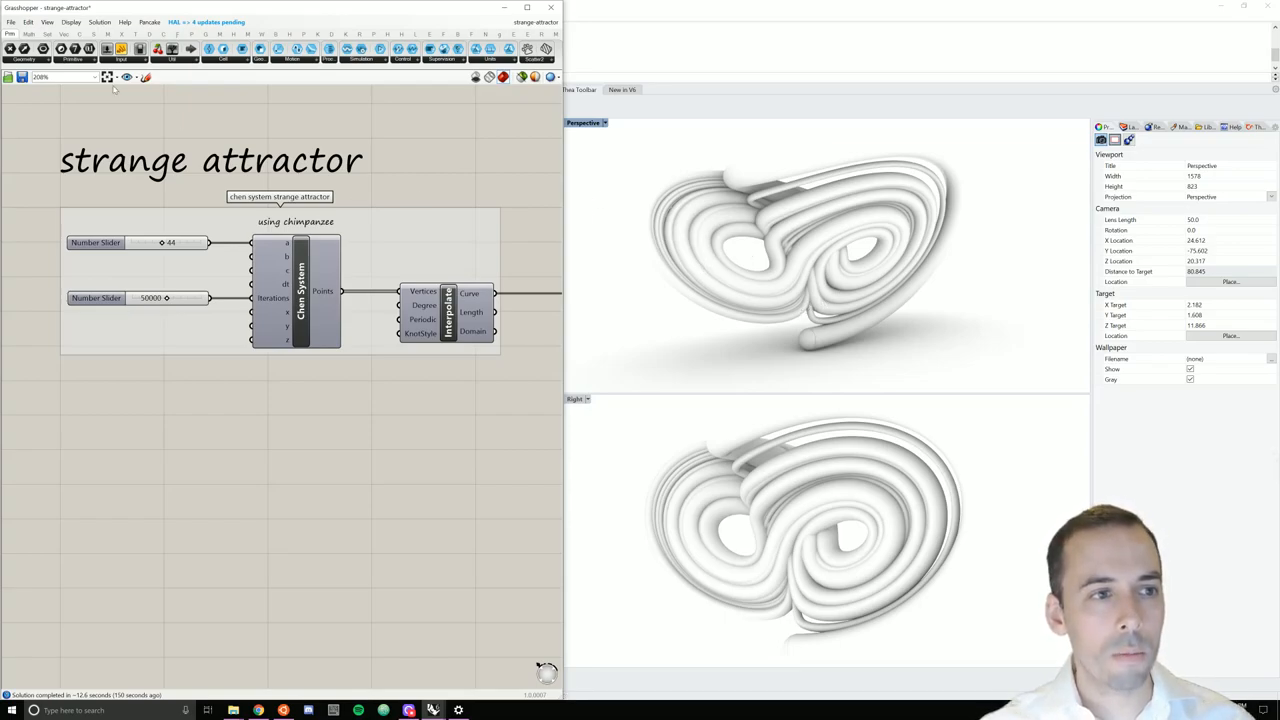
- Start a new empty definition and bring up the Chimpanzee chaotic-systems list for the Chen System
left_click(12, 20)
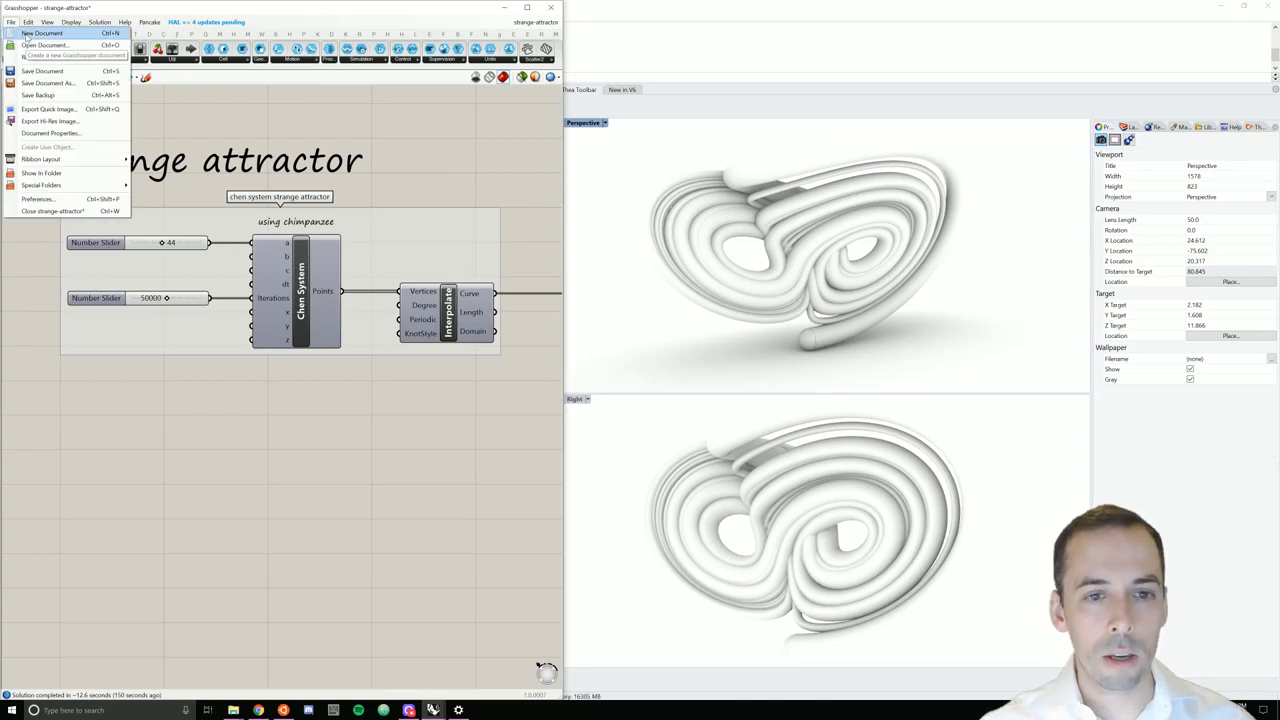
left_click(42, 32)
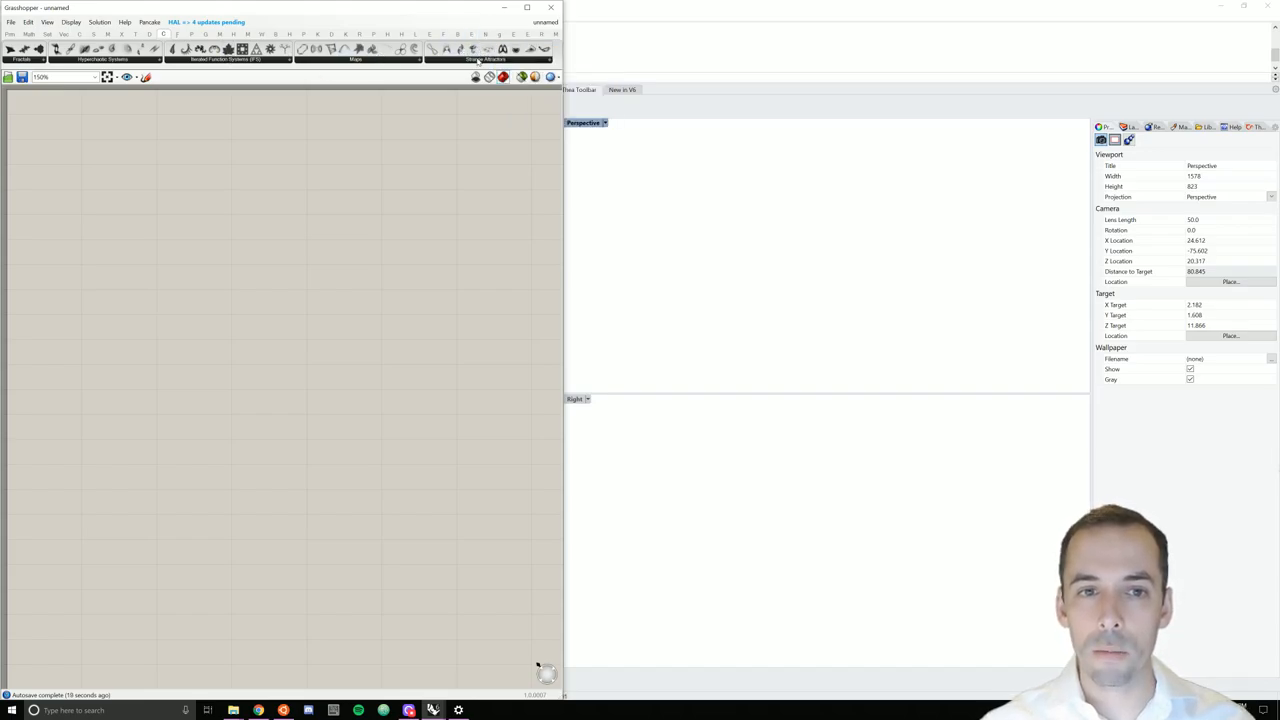
left_click(484, 60)
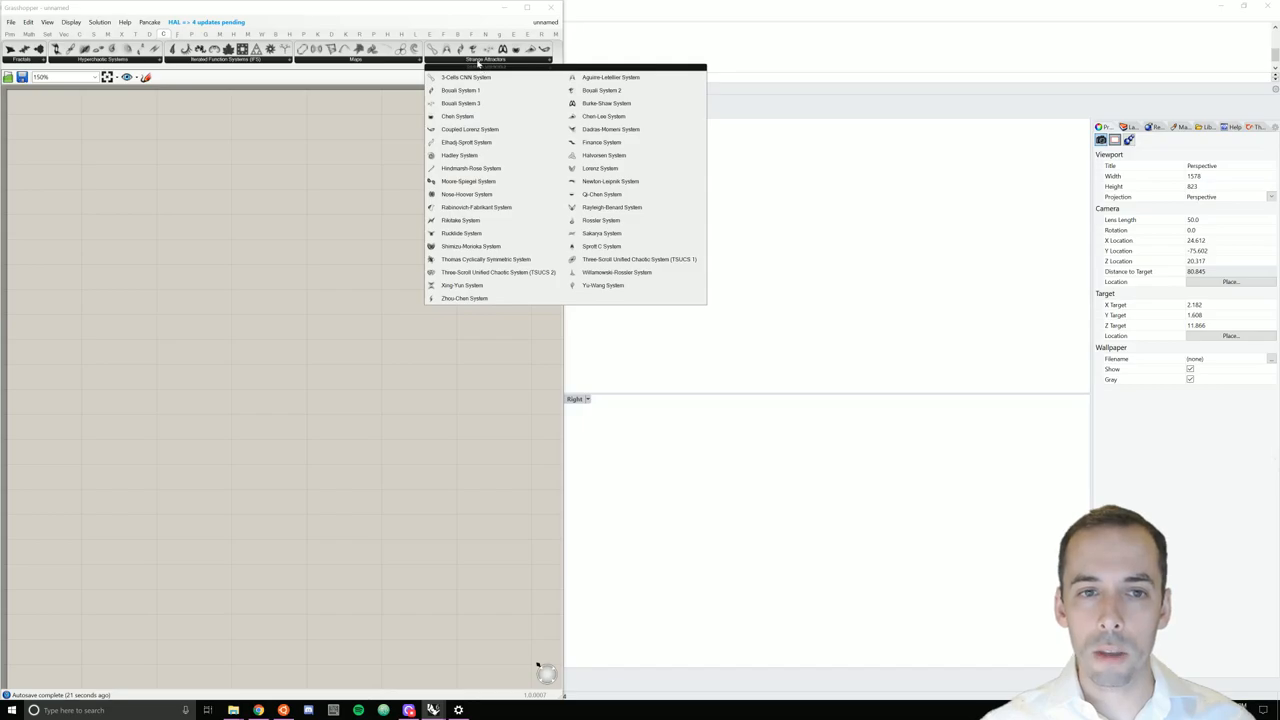
mouse_move(456, 116)
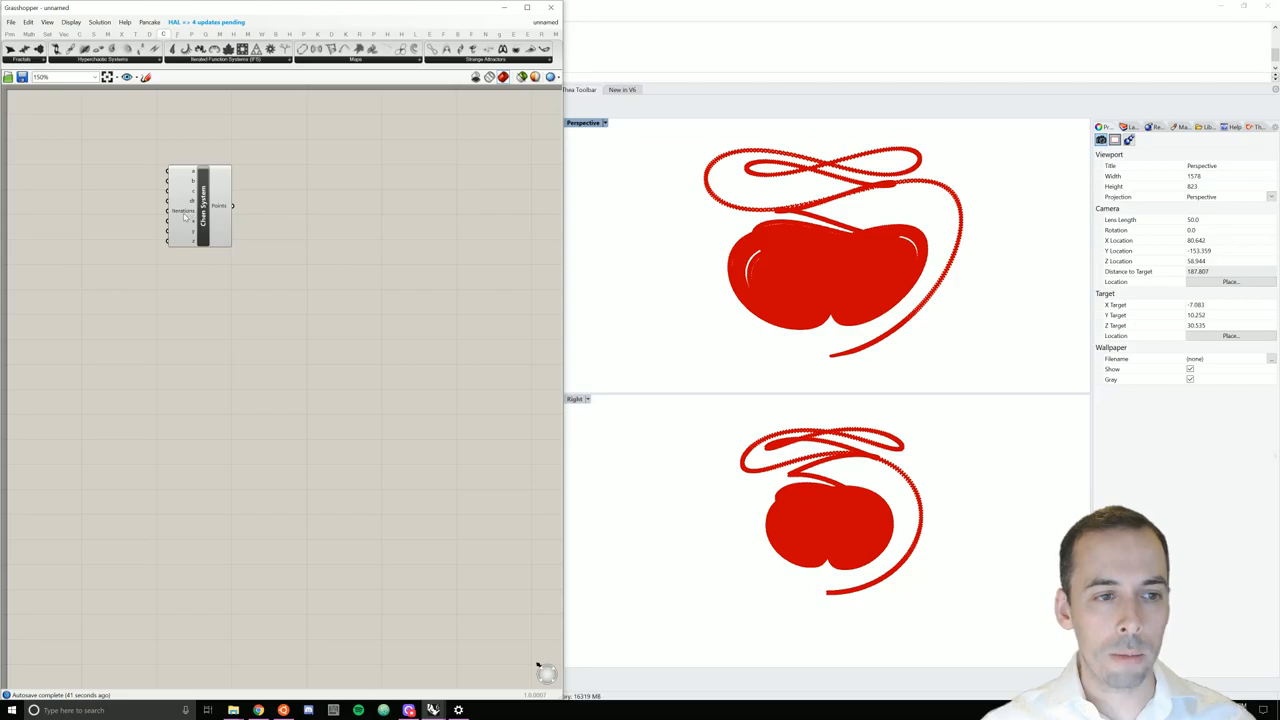
mouse_move(184, 212)
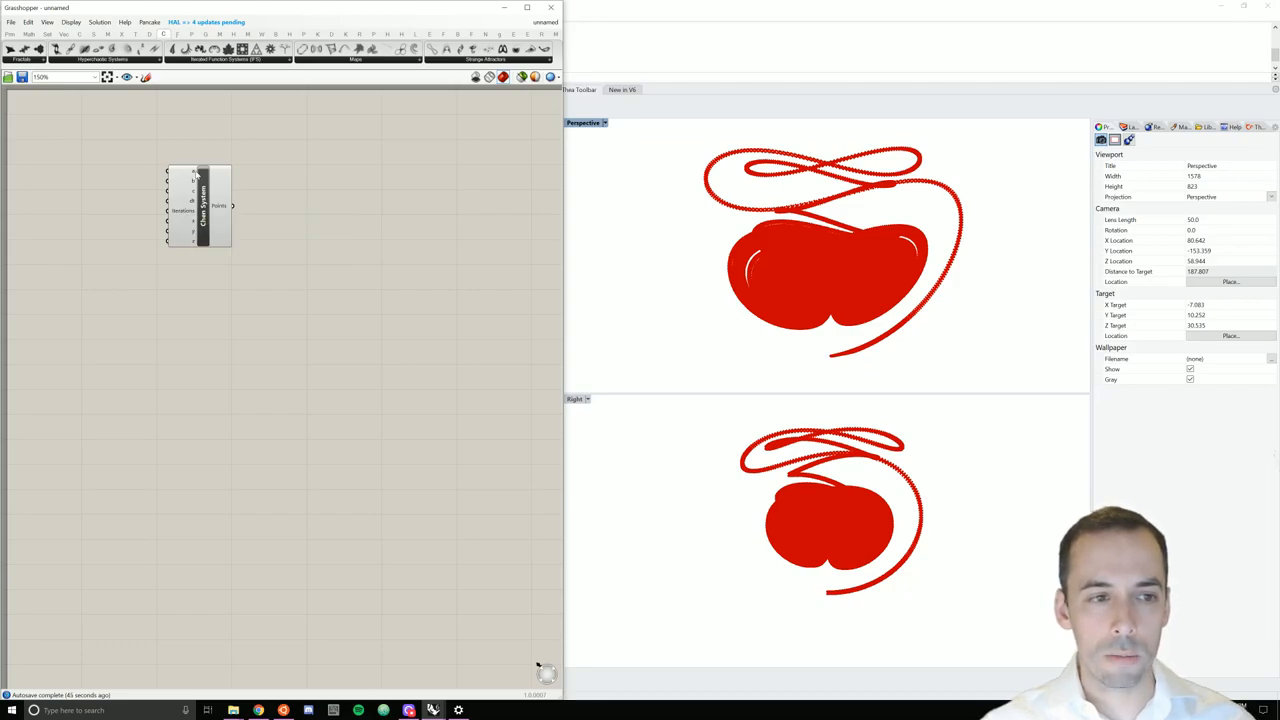
mouse_move(192, 190)
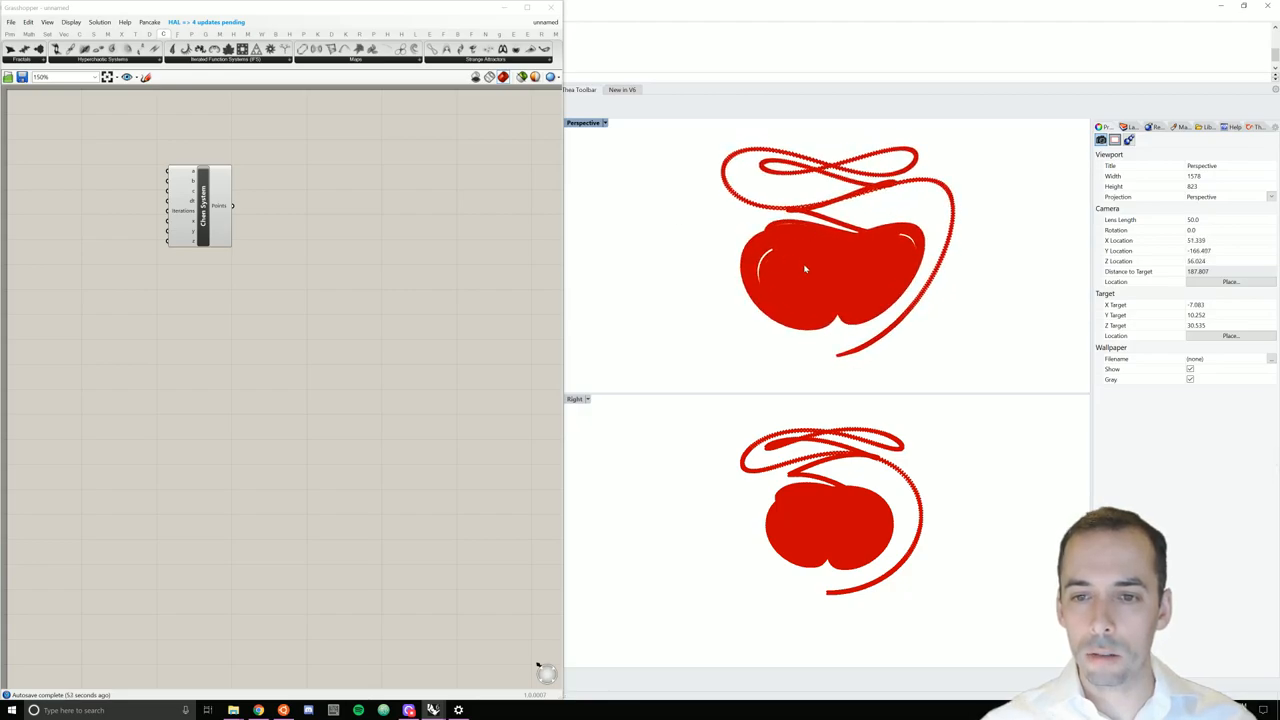
mouse_move(850, 342)
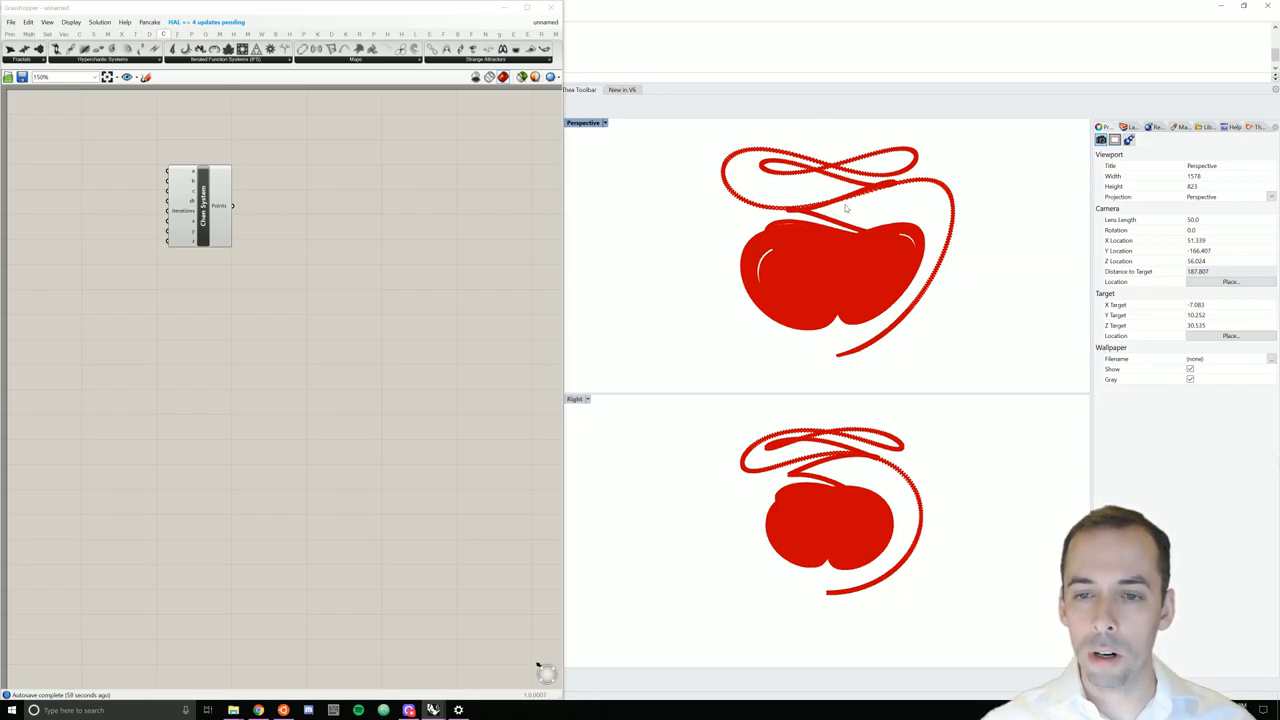
mouse_move(334, 192)
type("interpolate")
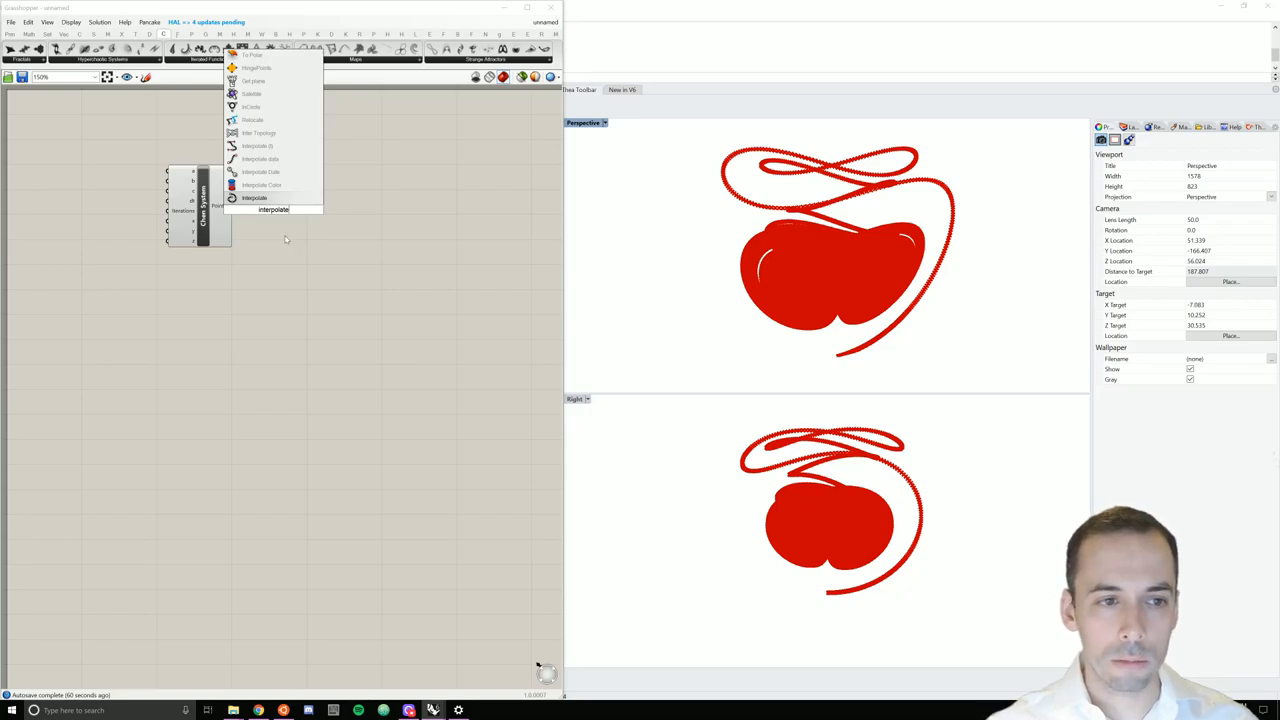
mouse_move(256, 146)
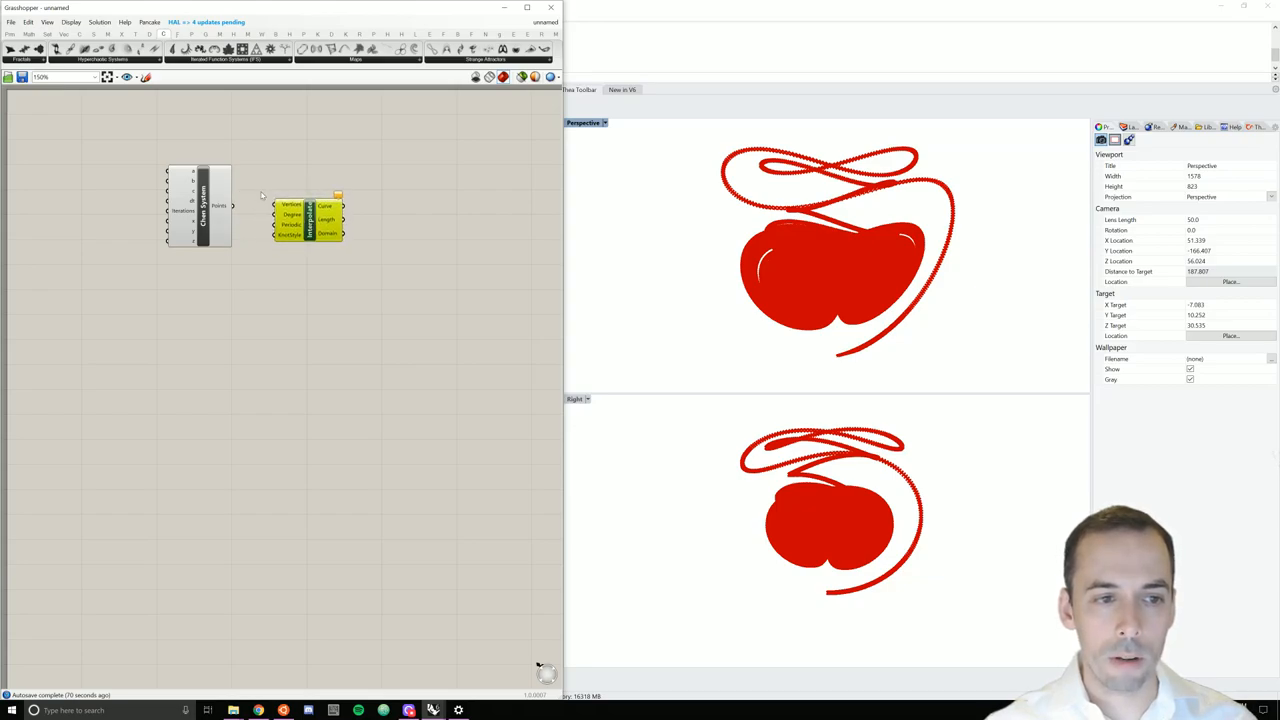
mouse_move(232, 206)
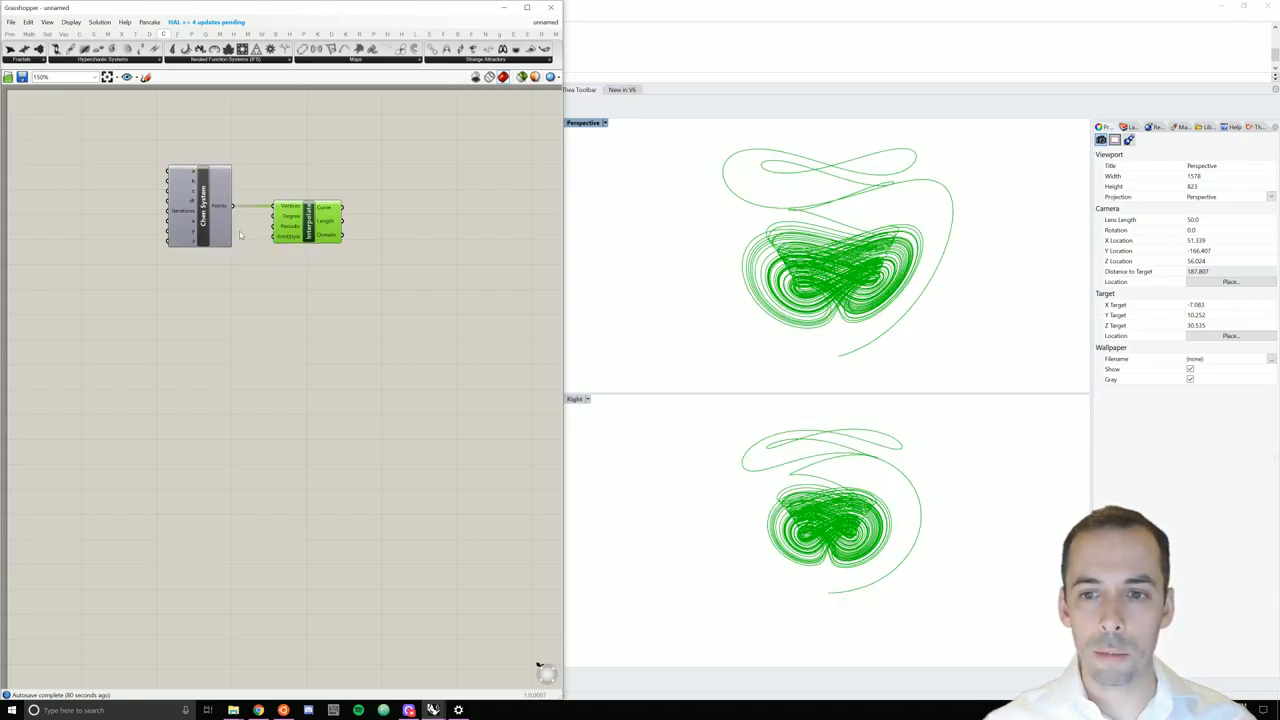
- Shift the Chen System and Interpolate Curve components right to make room for inputs
left_click_drag(820, 250, 742, 282)
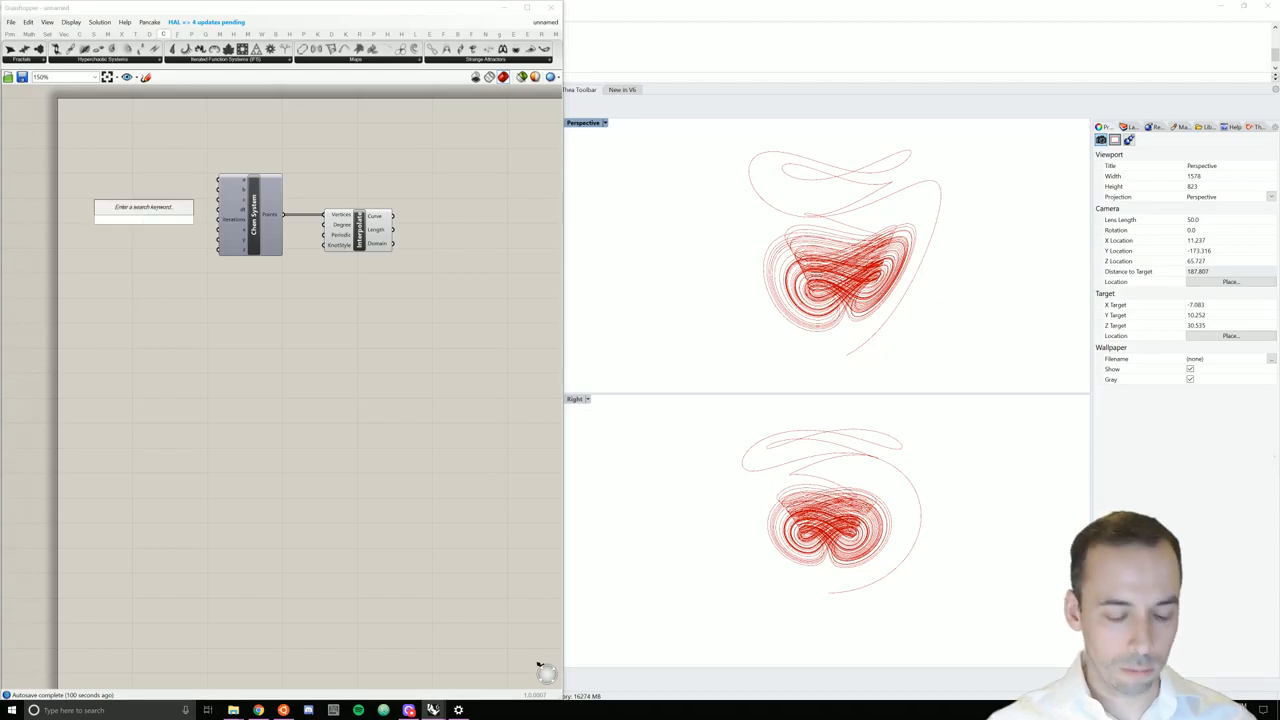
- Add a Number Slider set to Integer rounding for the Chen system's iteration count
type("number")
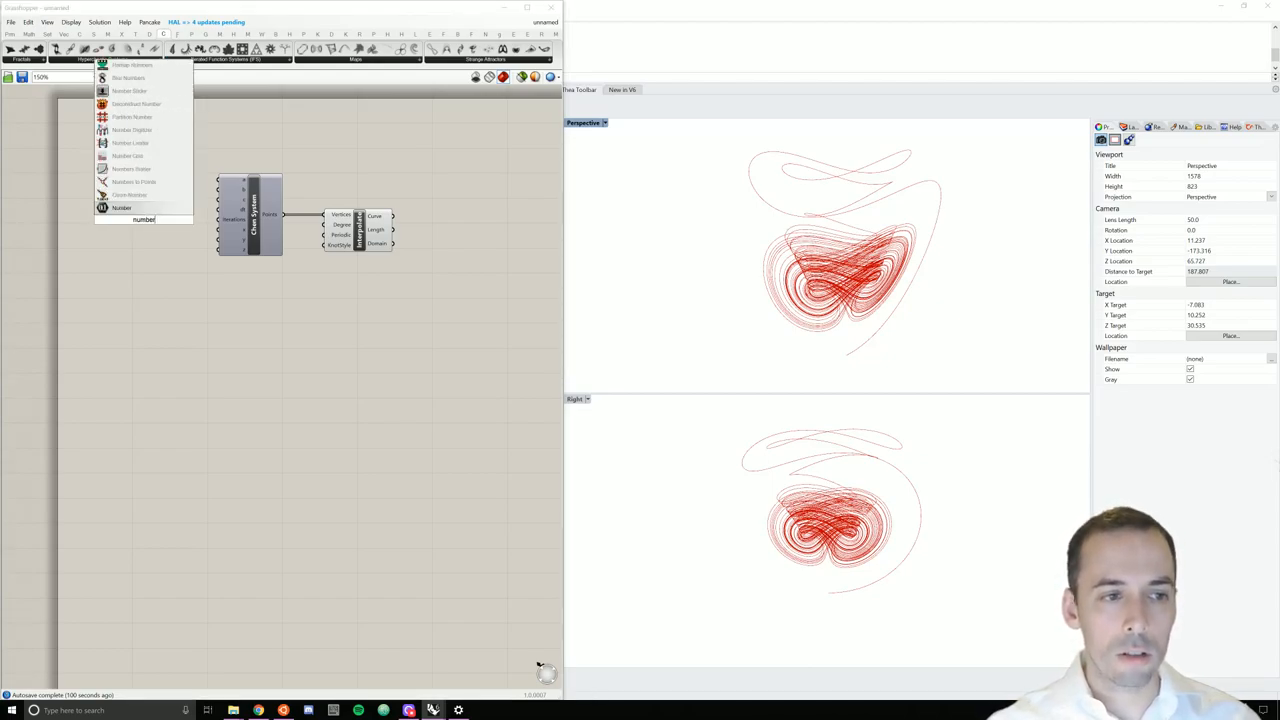
mouse_move(130, 92)
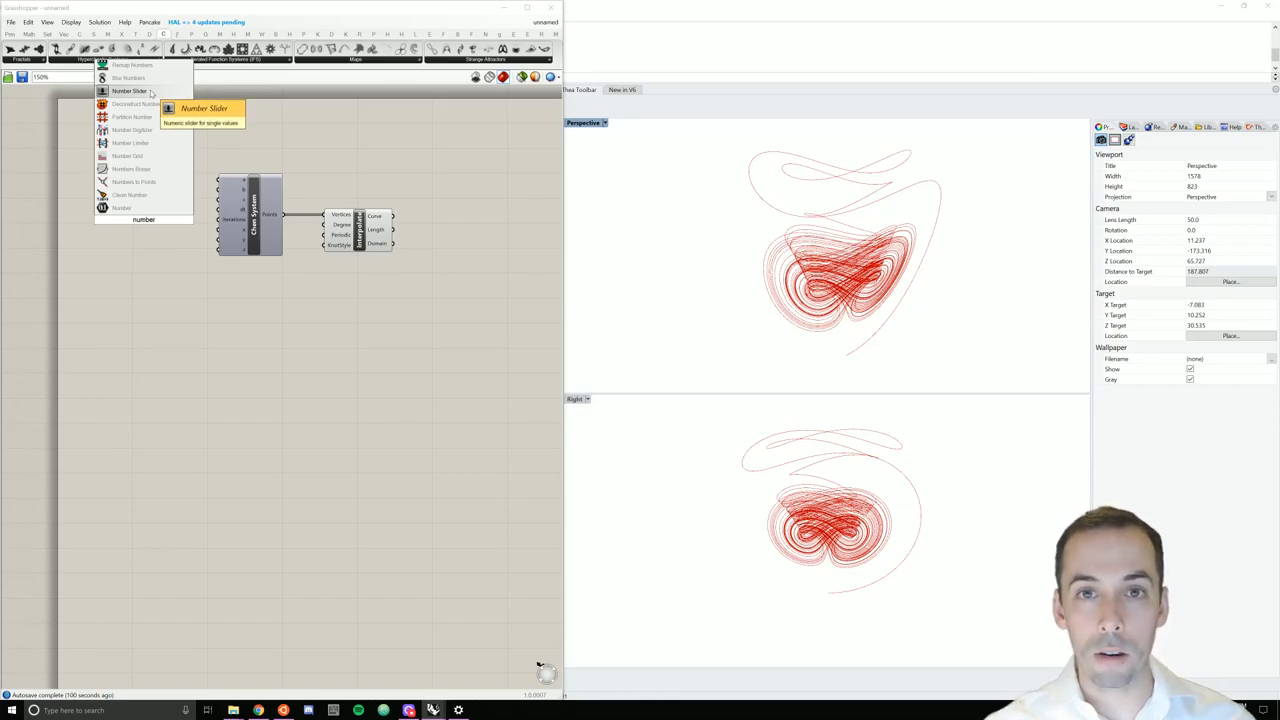
left_click(130, 92)
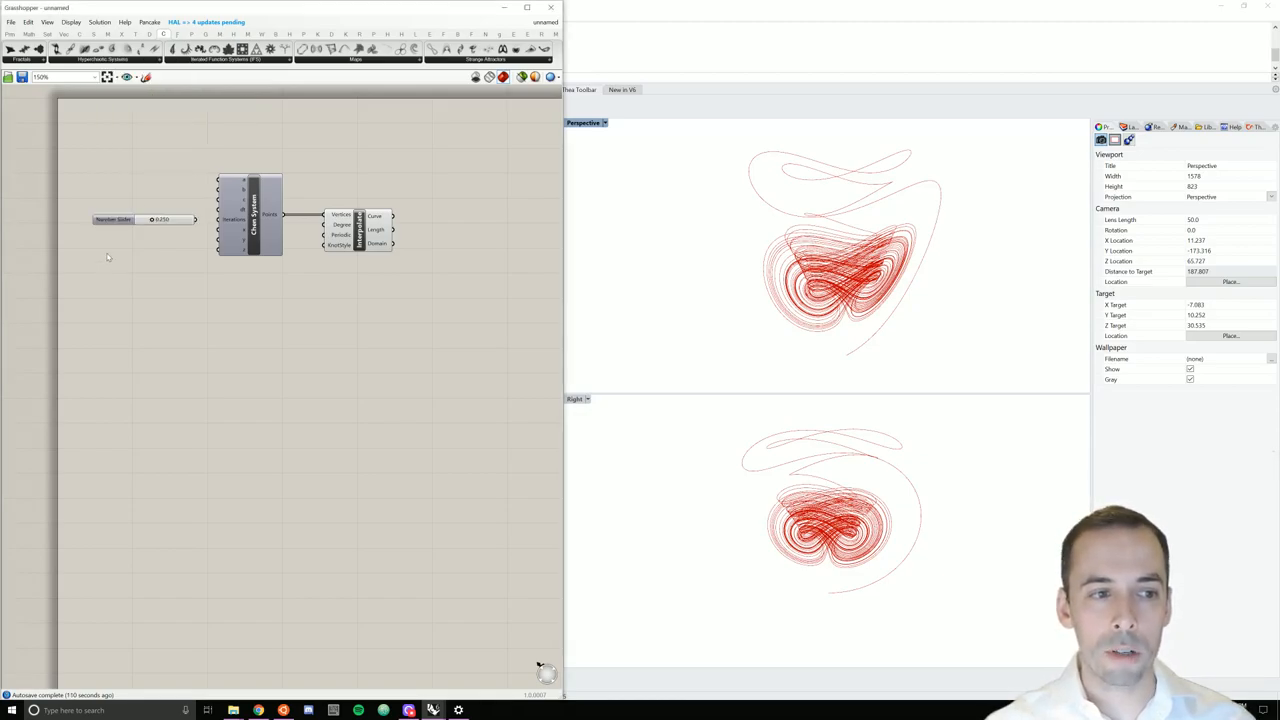
mouse_move(228, 222)
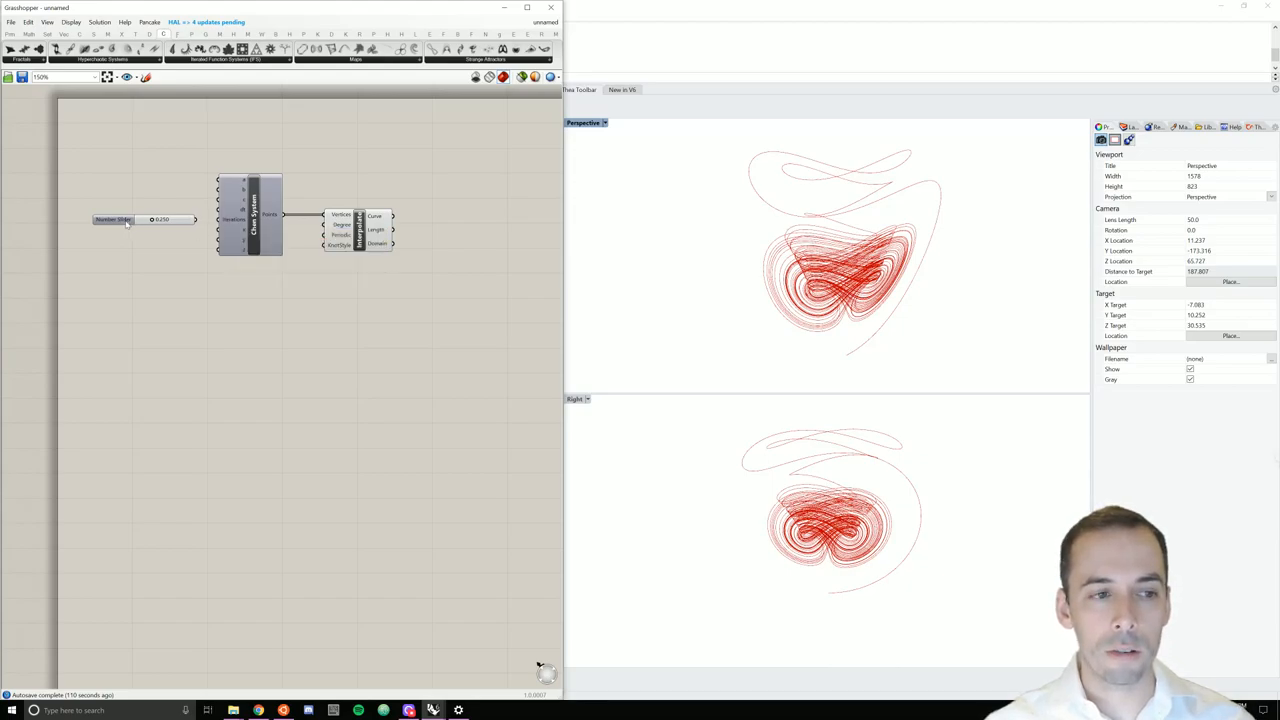
double_click(112, 218)
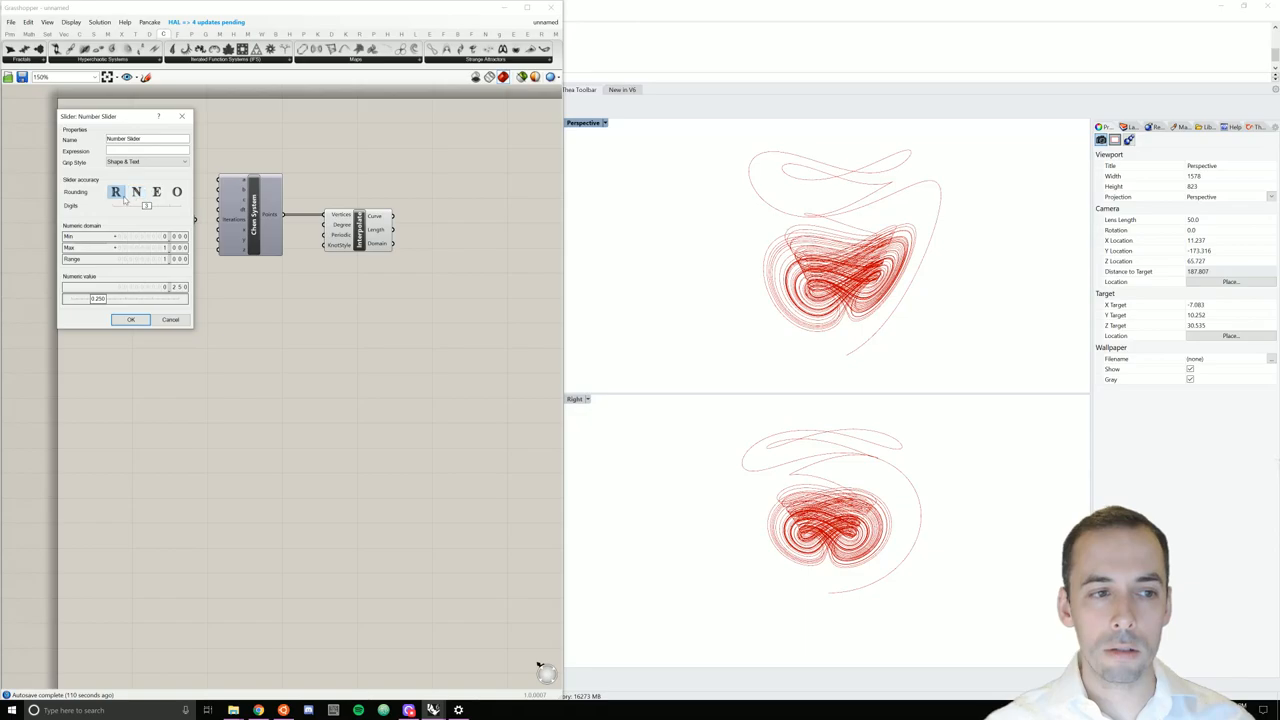
left_click(136, 192)
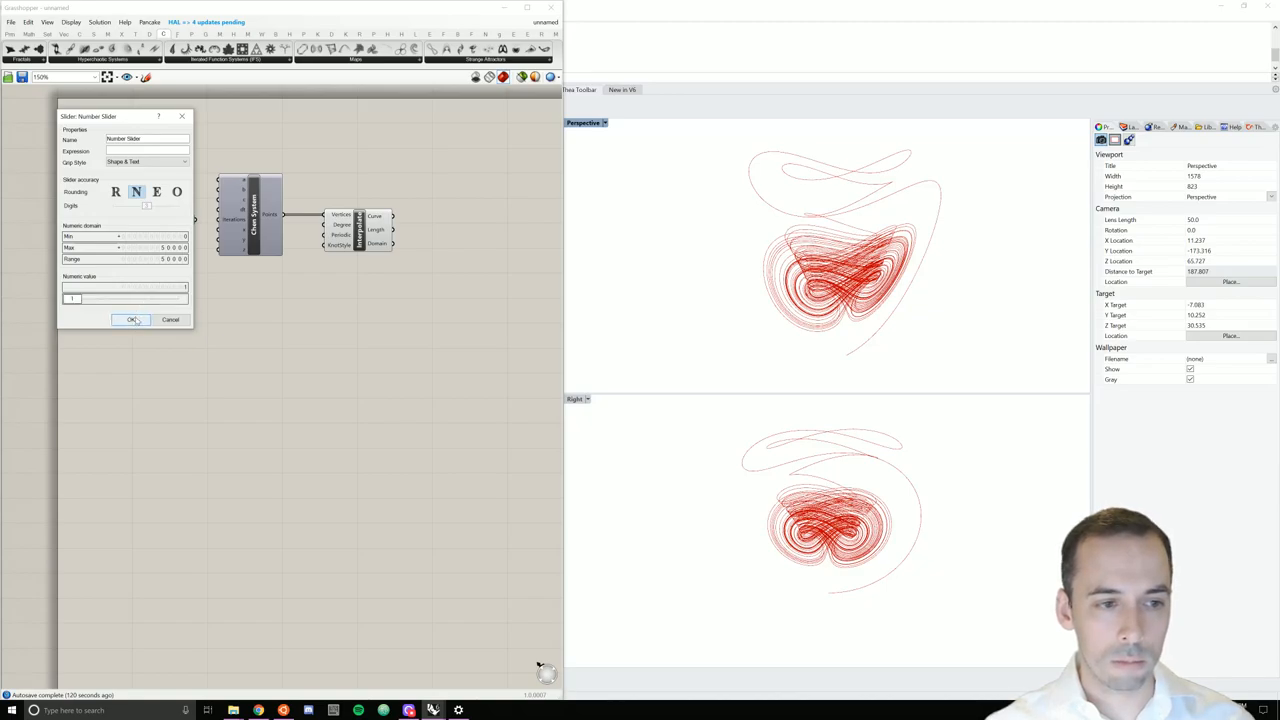
left_click(132, 320)
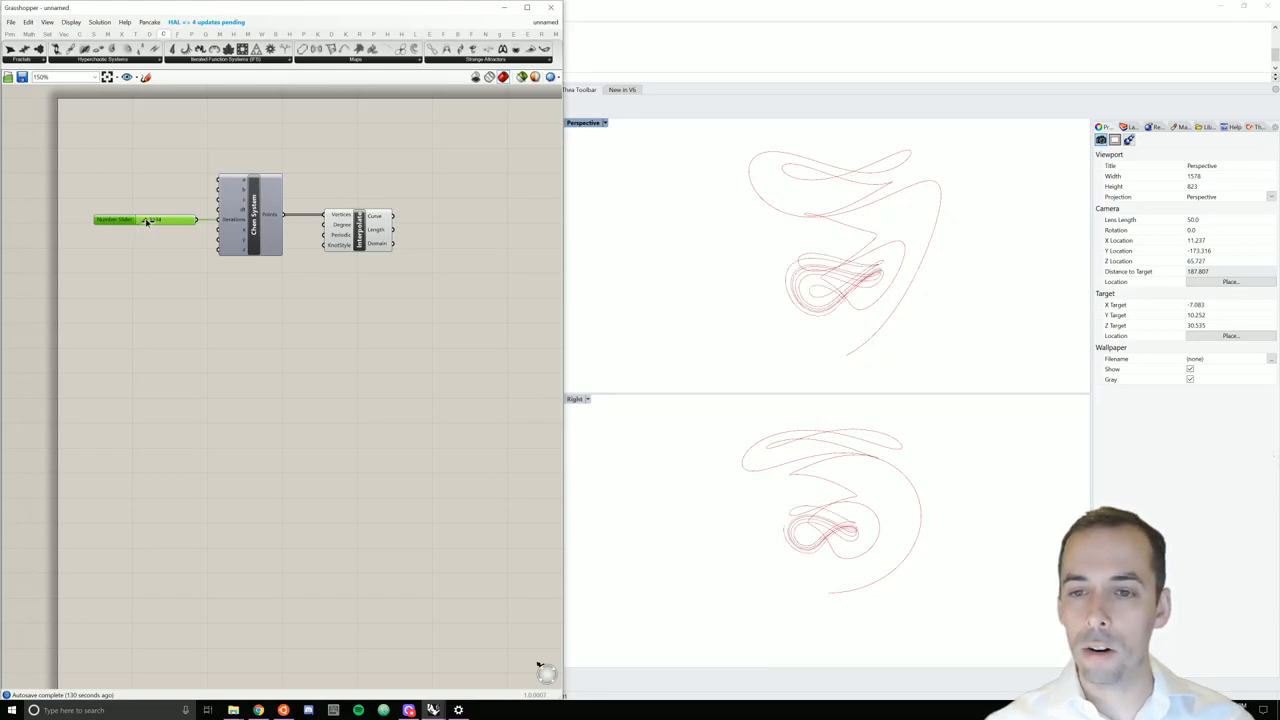
- Raise the iteration slider step by step until the attractor curve fills out densely
left_click_drag(140, 220, 160, 220)
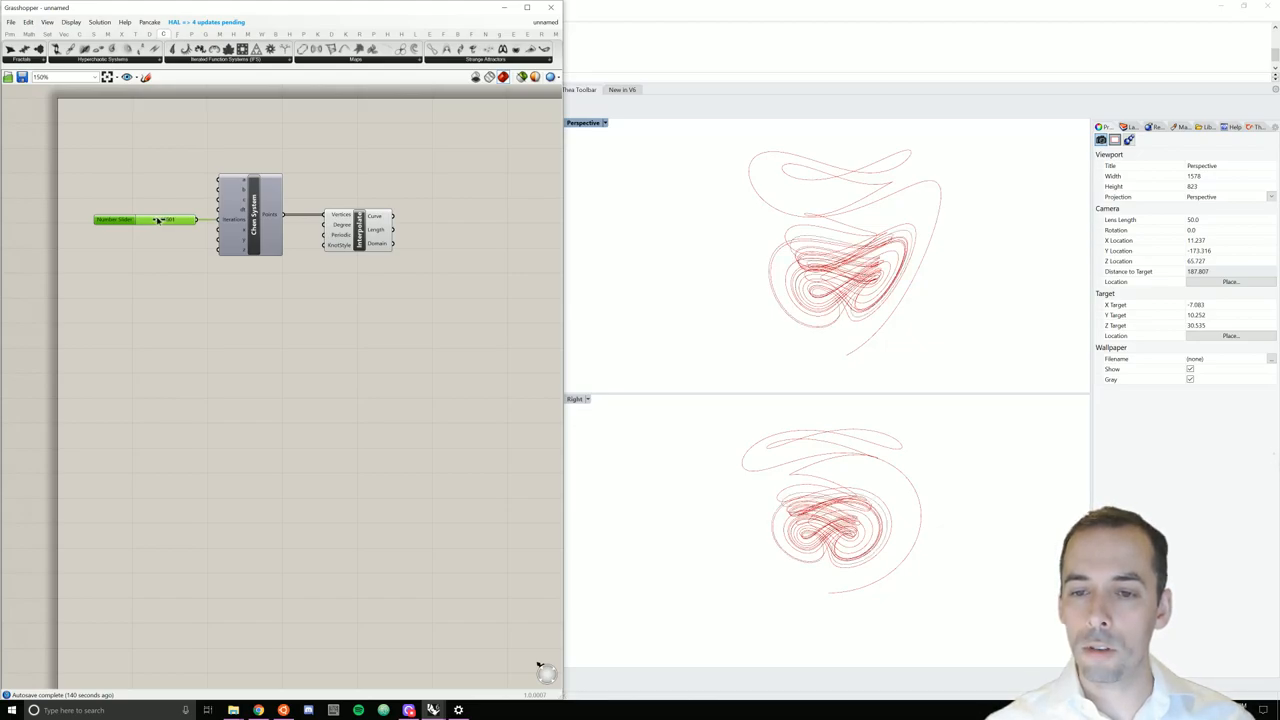
left_click_drag(156, 218, 170, 218)
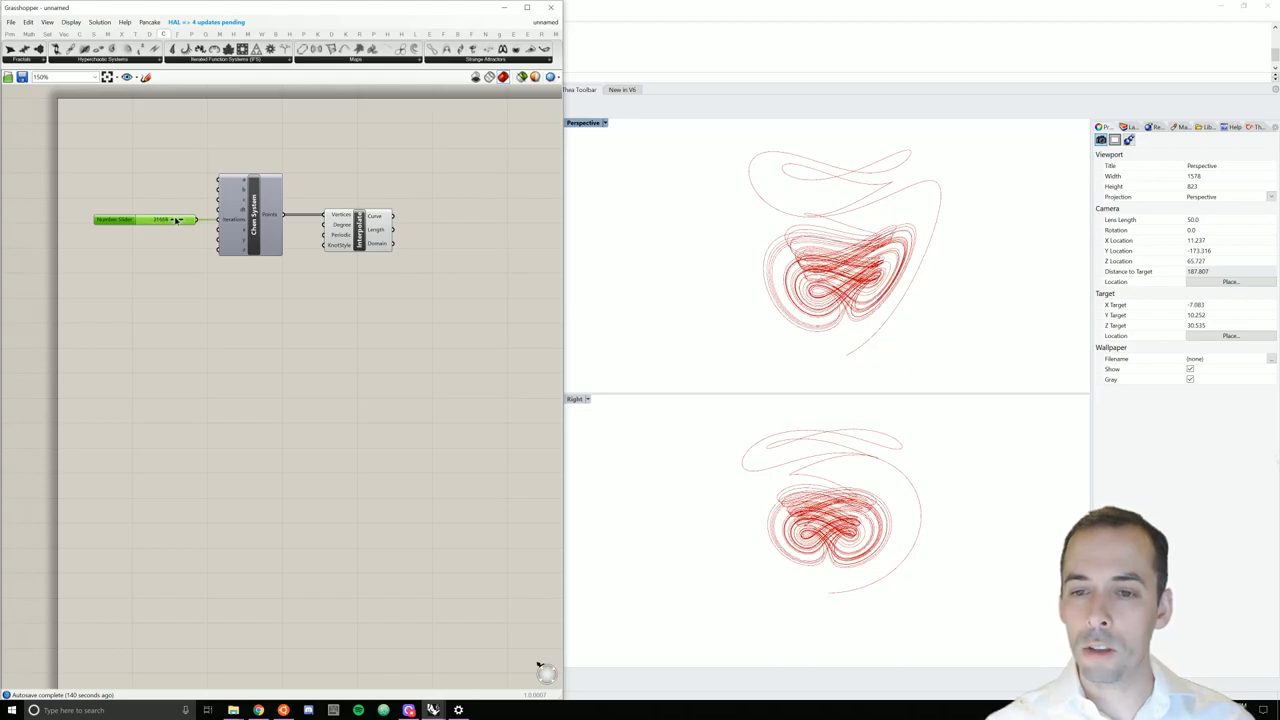
left_click_drag(172, 218, 190, 218)
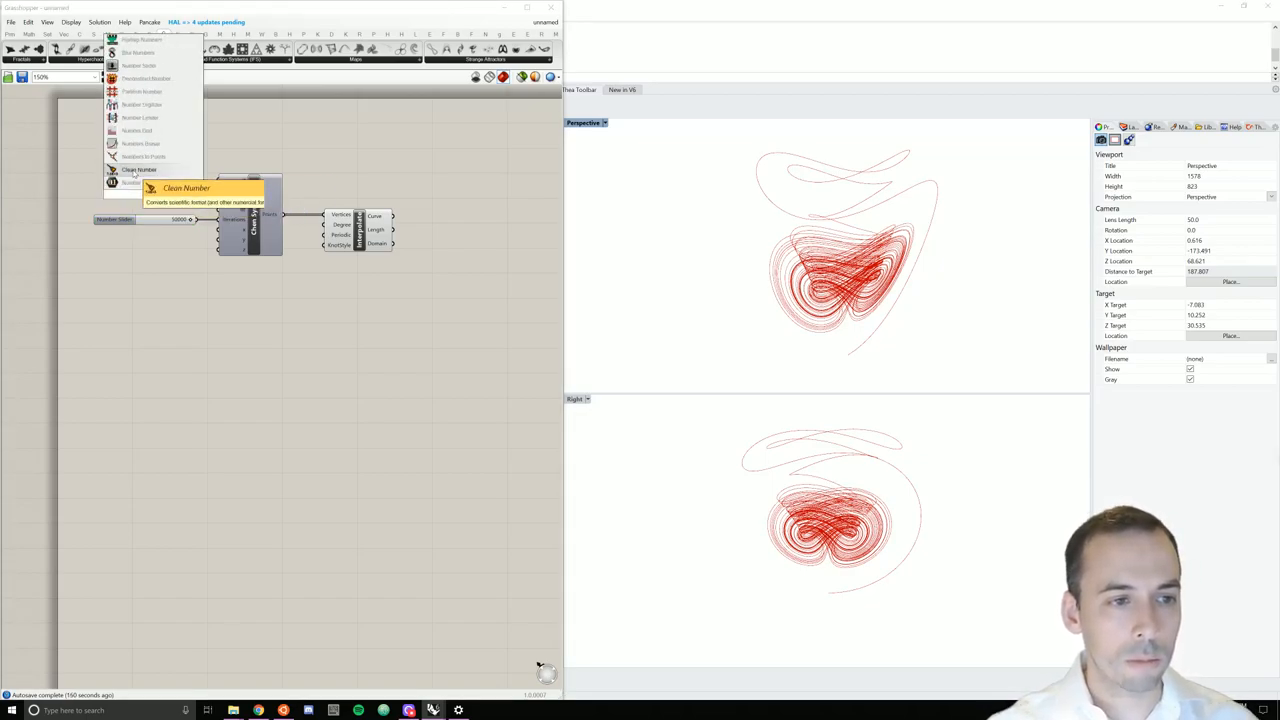
mouse_move(140, 66)
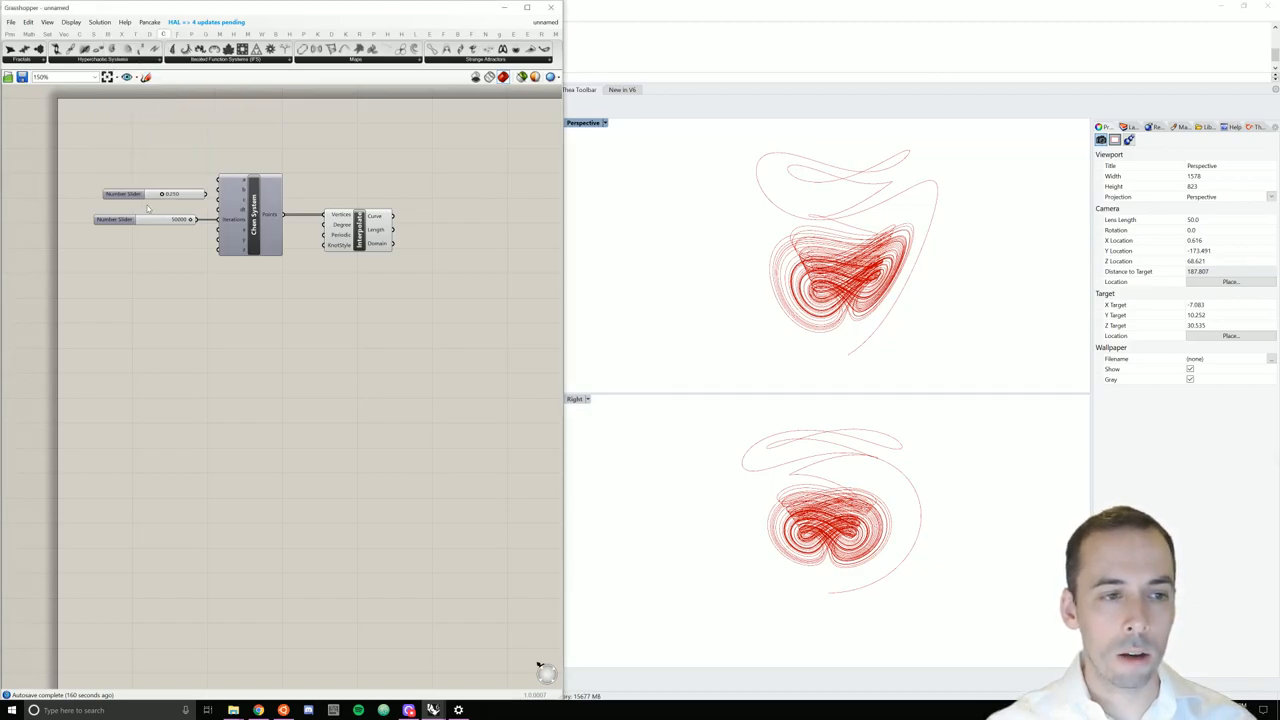
- Edit the slider's domain and value, then adjust it so the attractor tightens into a twin-lobed form
double_click(122, 194)
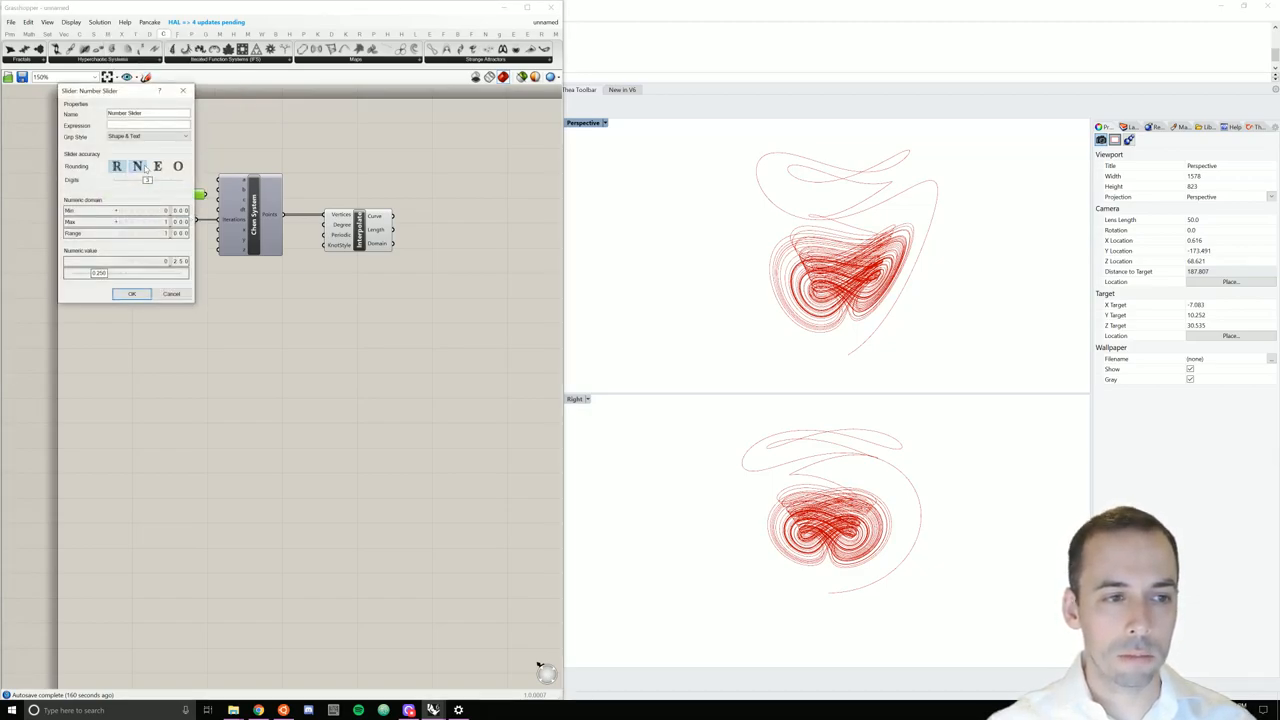
left_click(136, 166)
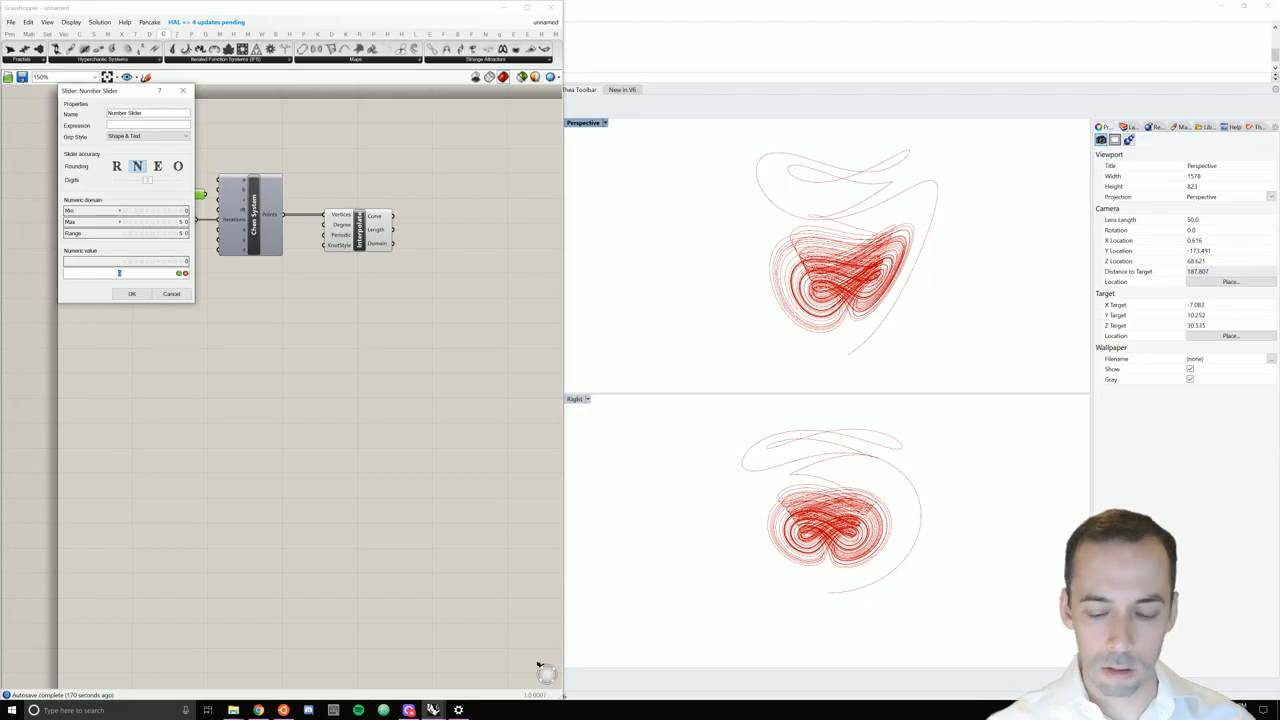
left_click_drag(118, 272, 178, 272)
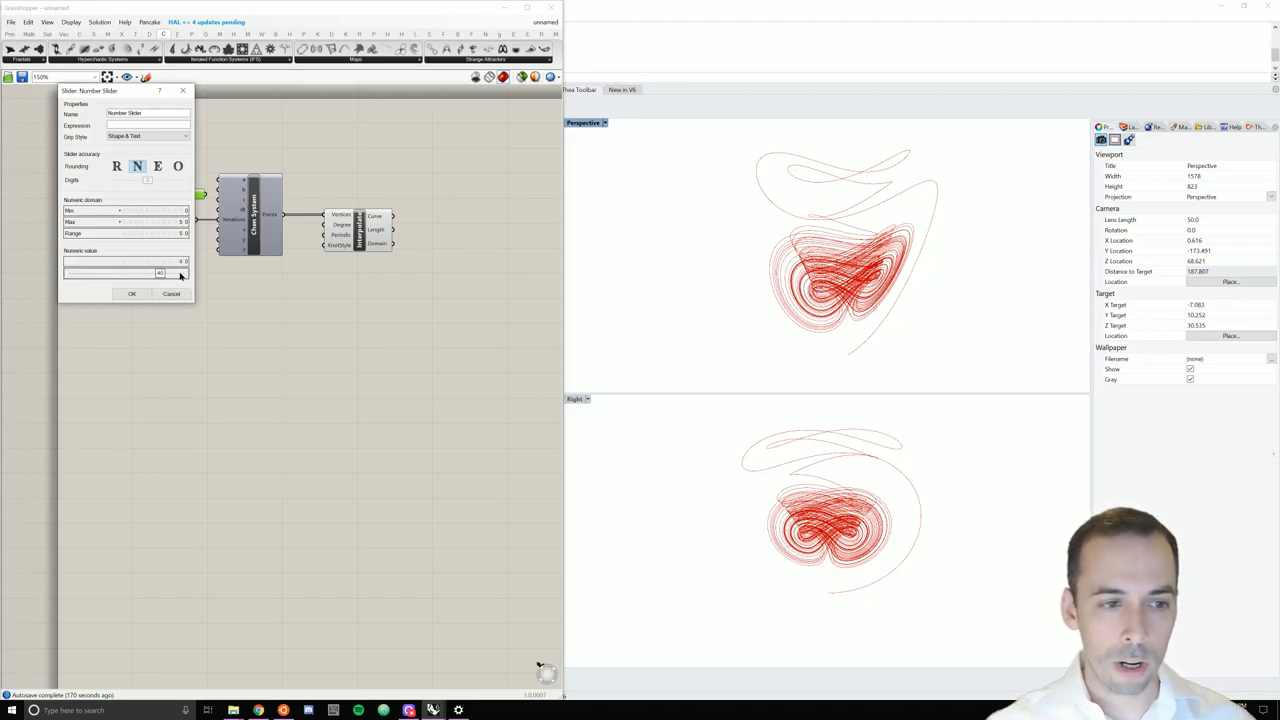
left_click(132, 292)
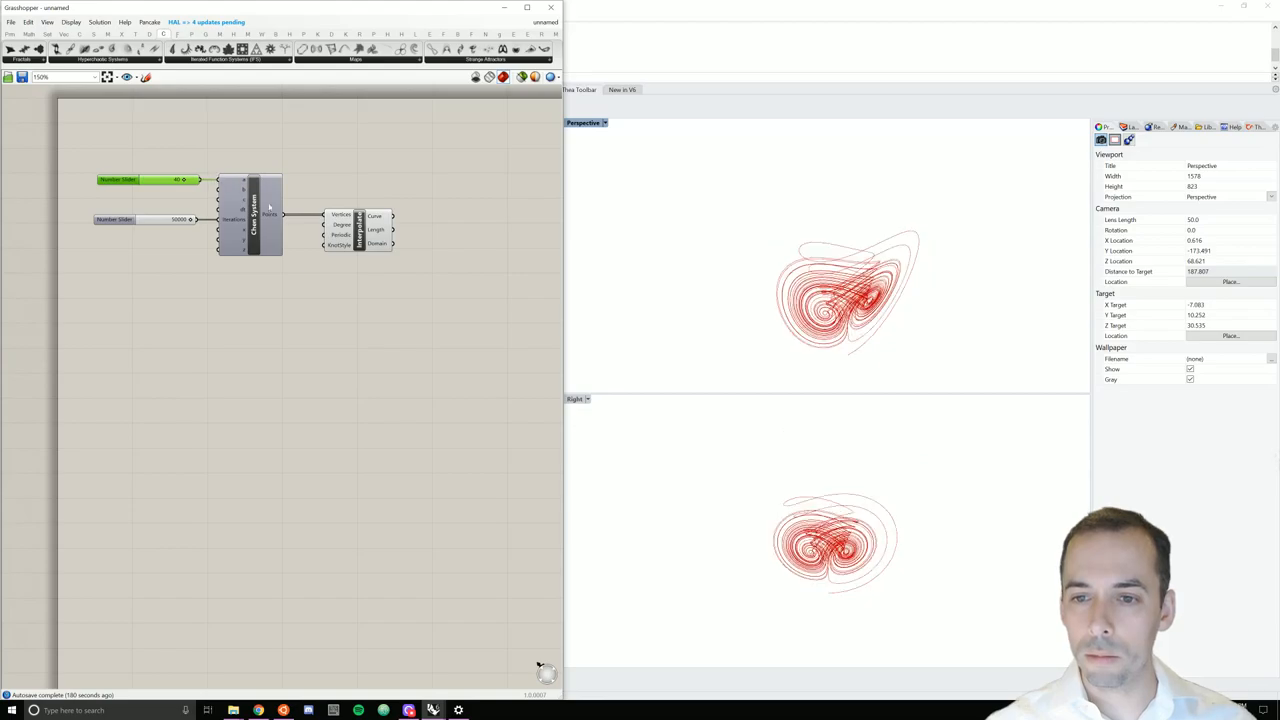
left_click_drag(850, 290, 856, 250)
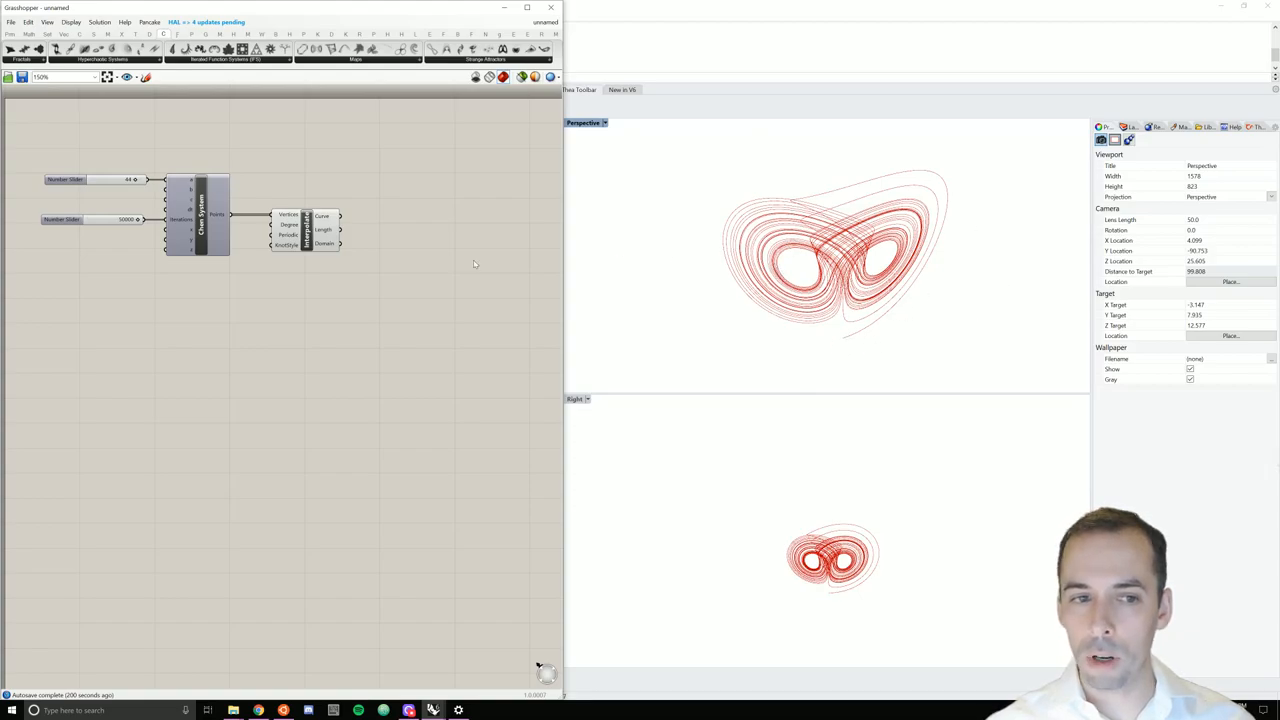
mouse_move(402, 226)
type("pip")
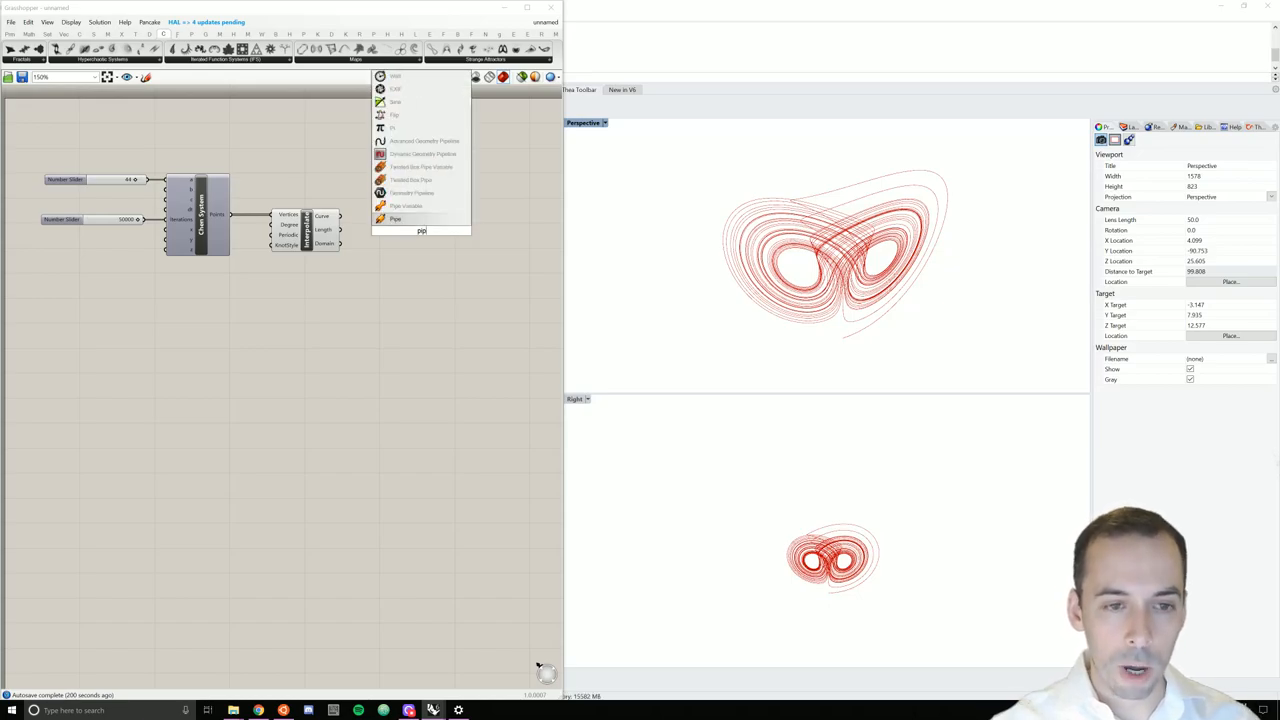
- Sweep a Pipe along the attractor curve and tune its slider-driven radius into green tubes
left_click(396, 218)
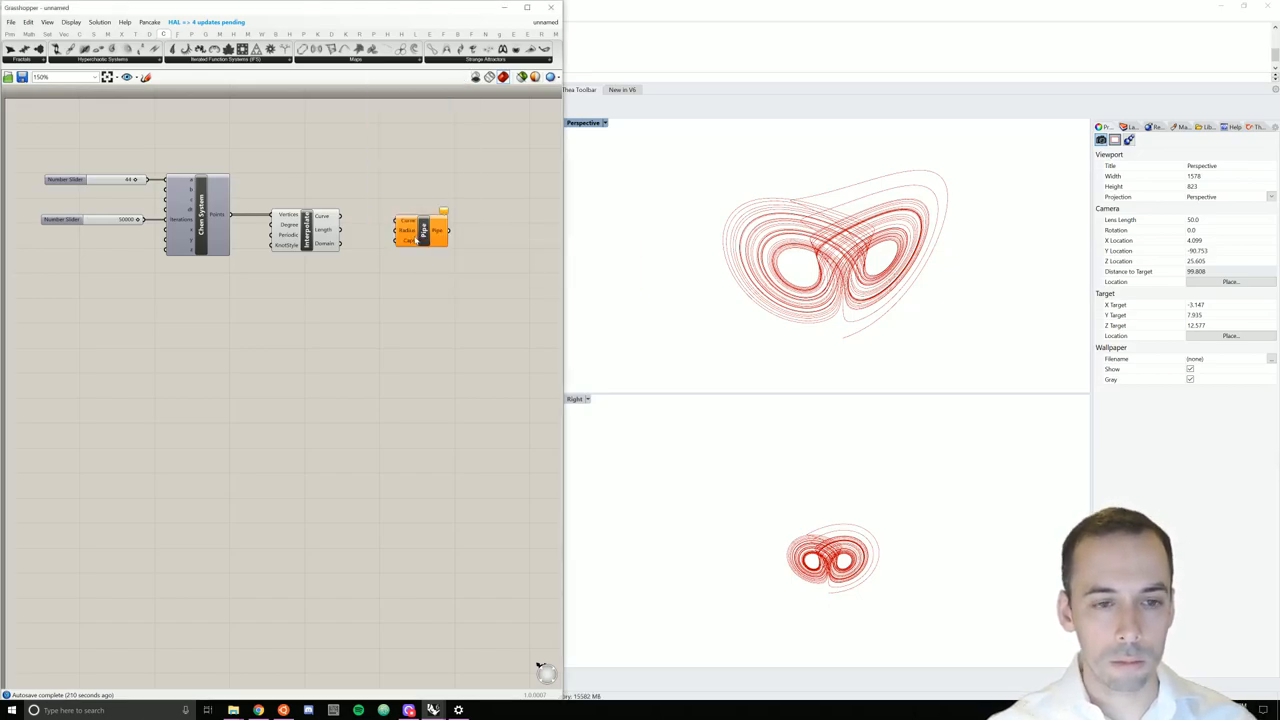
left_click(420, 228)
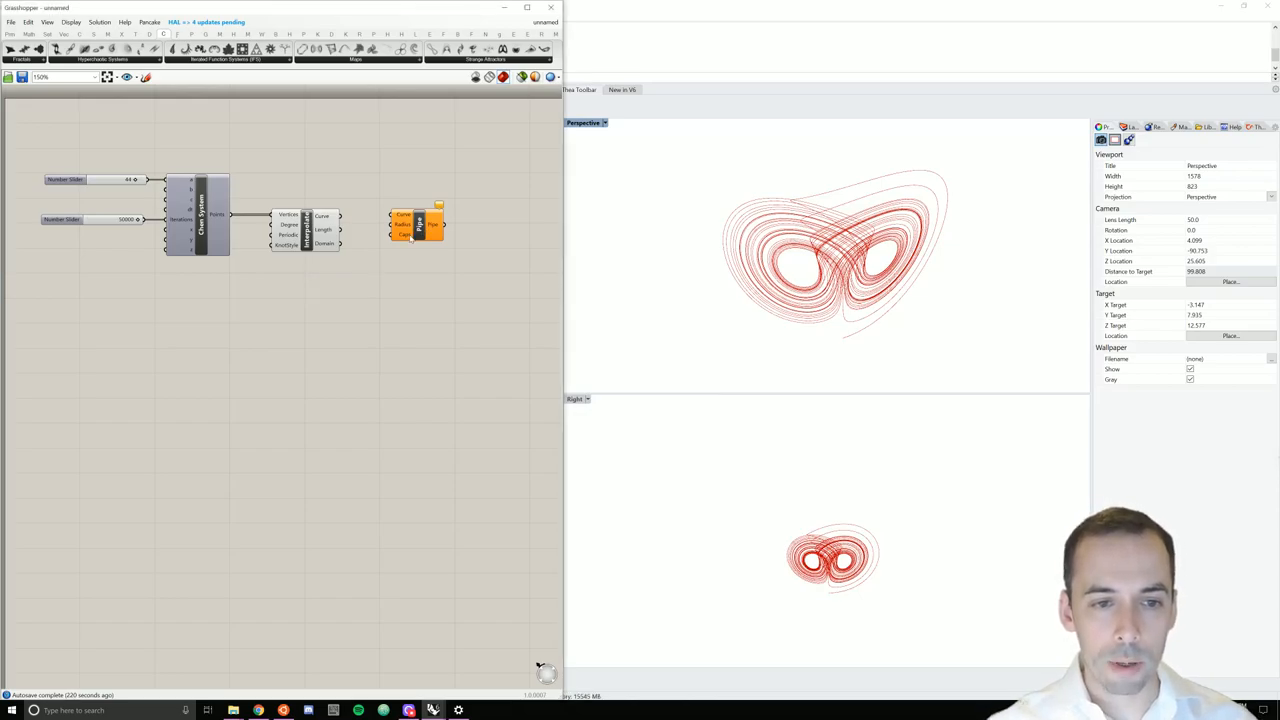
right_click(404, 224)
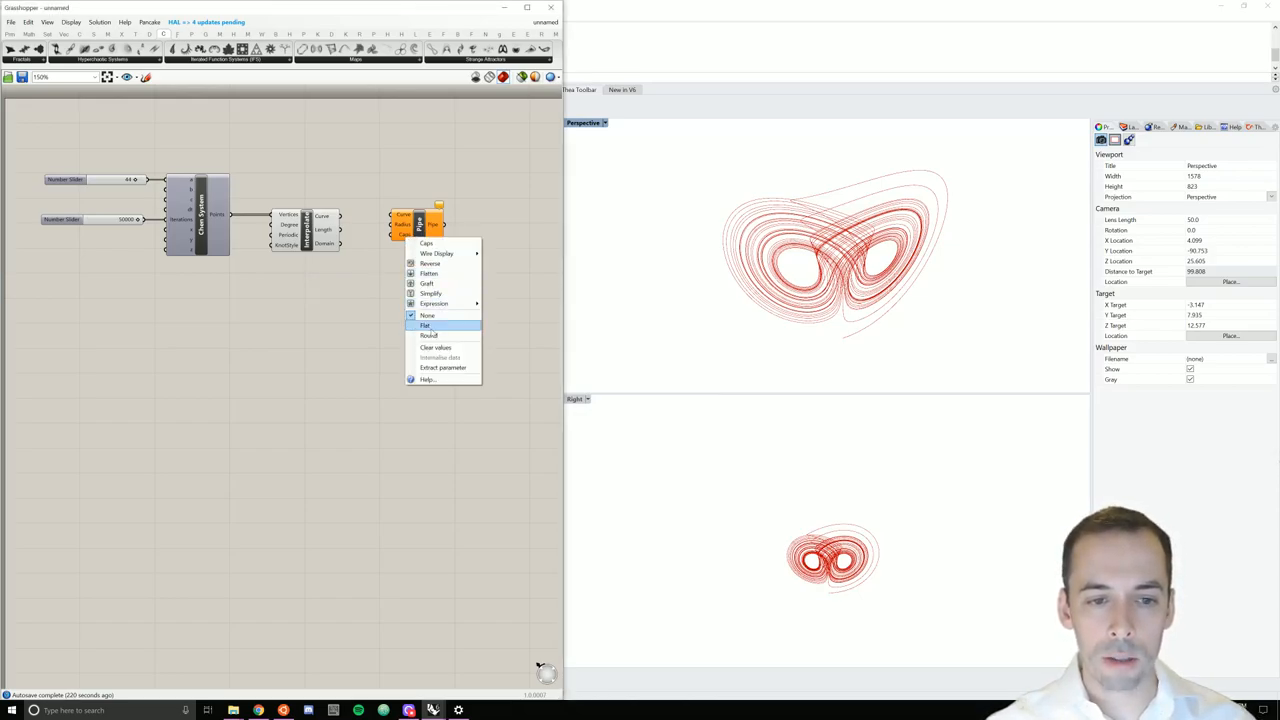
mouse_move(428, 336)
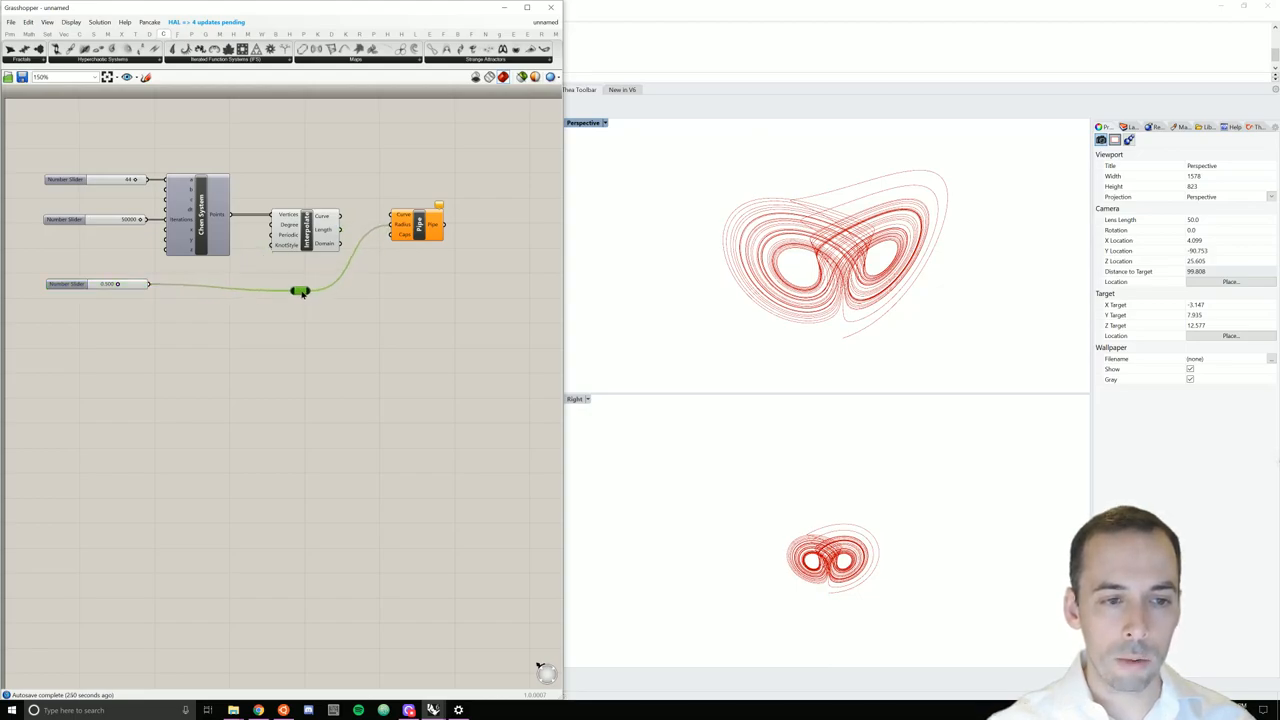
left_click_drag(300, 290, 348, 286)
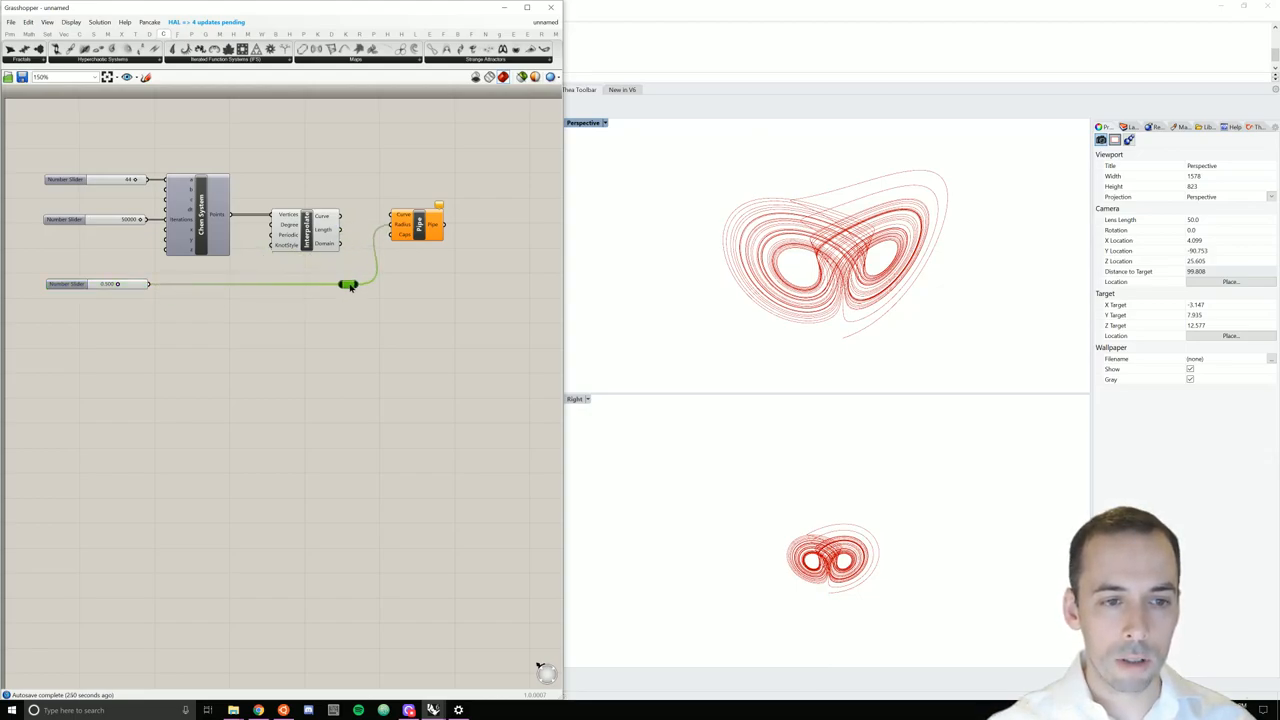
left_click_drag(348, 284, 302, 284)
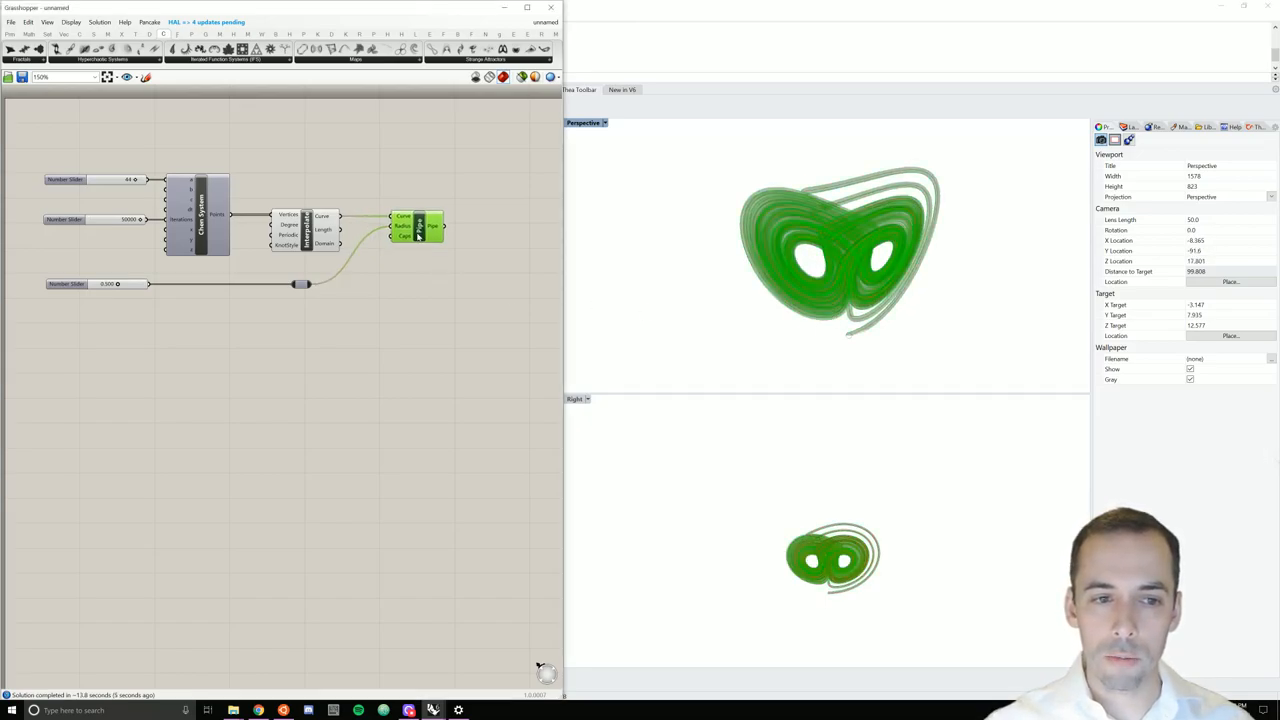
mouse_move(520, 228)
type("custom p")
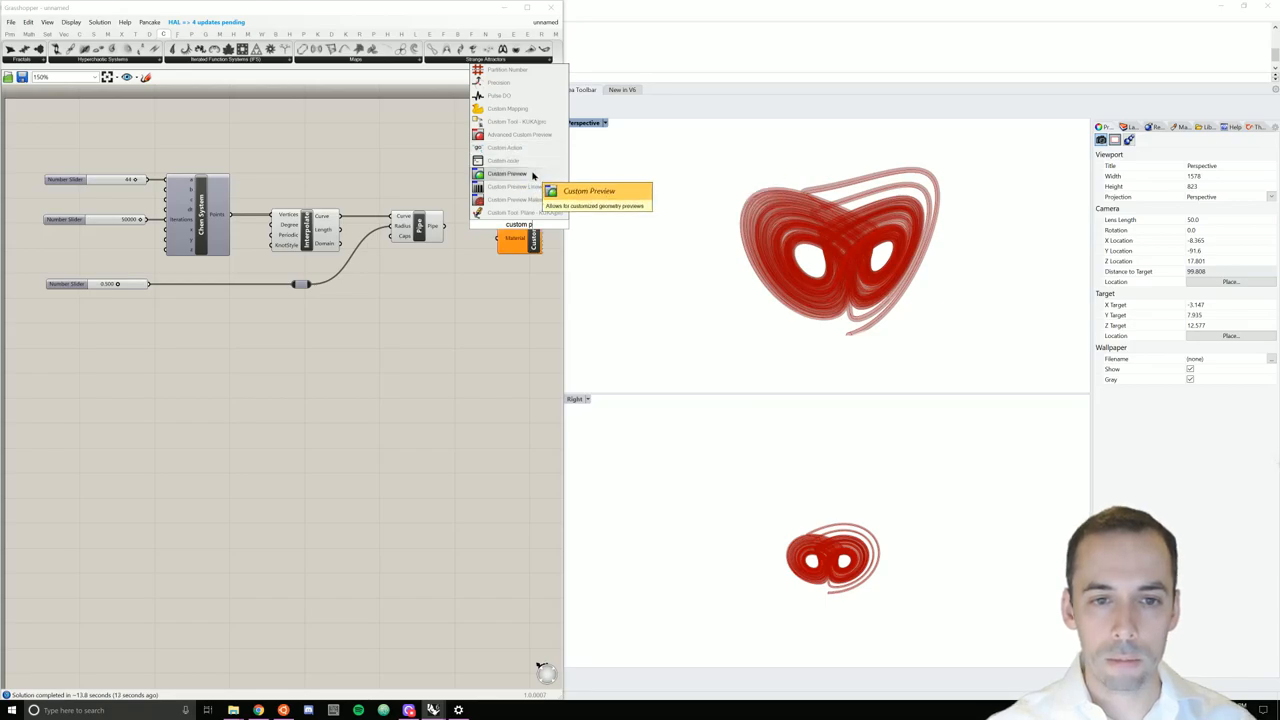
- Shade the piped attractor with a Custom Preview fed by a Colour Swatch, ending plain white
left_click(506, 172)
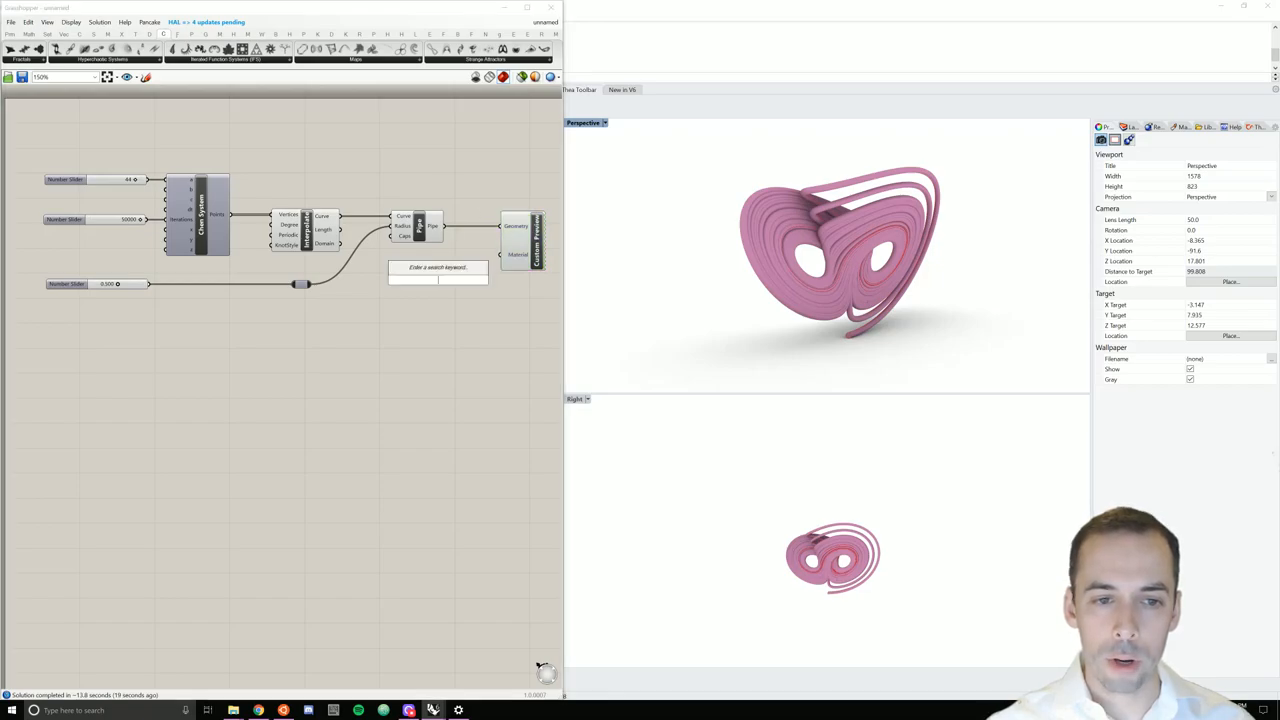
type("col")
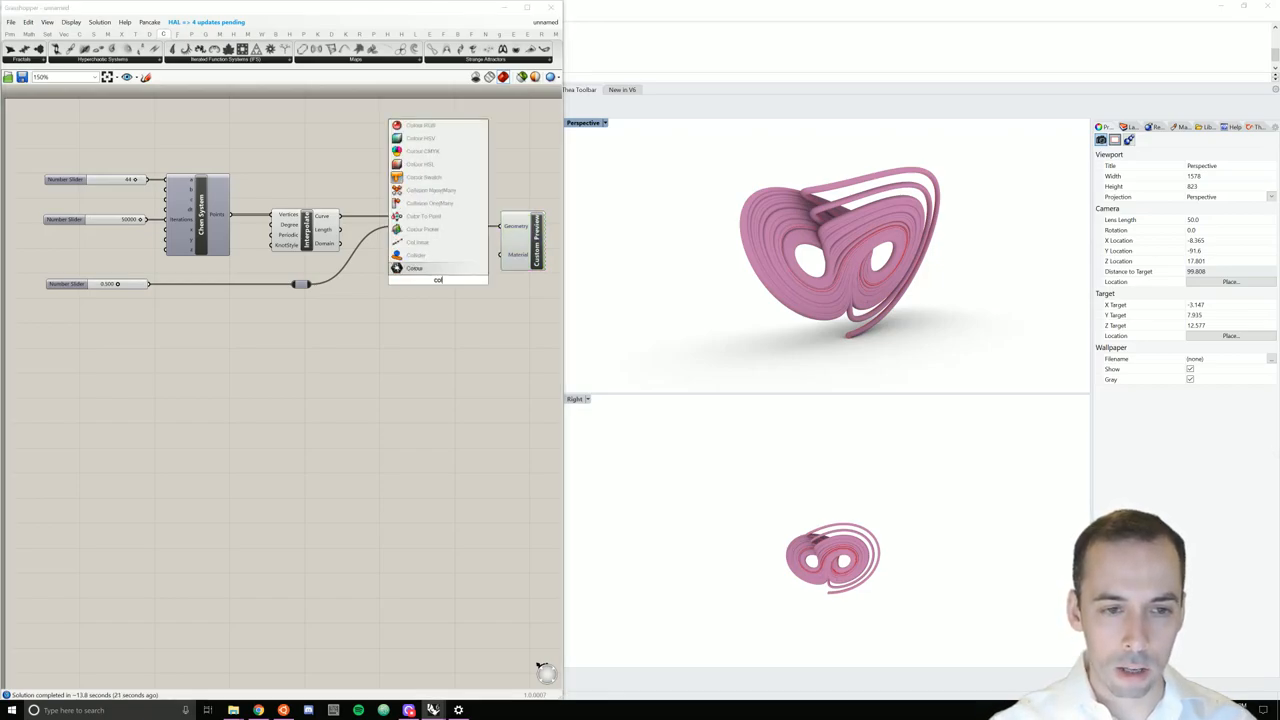
mouse_move(424, 256)
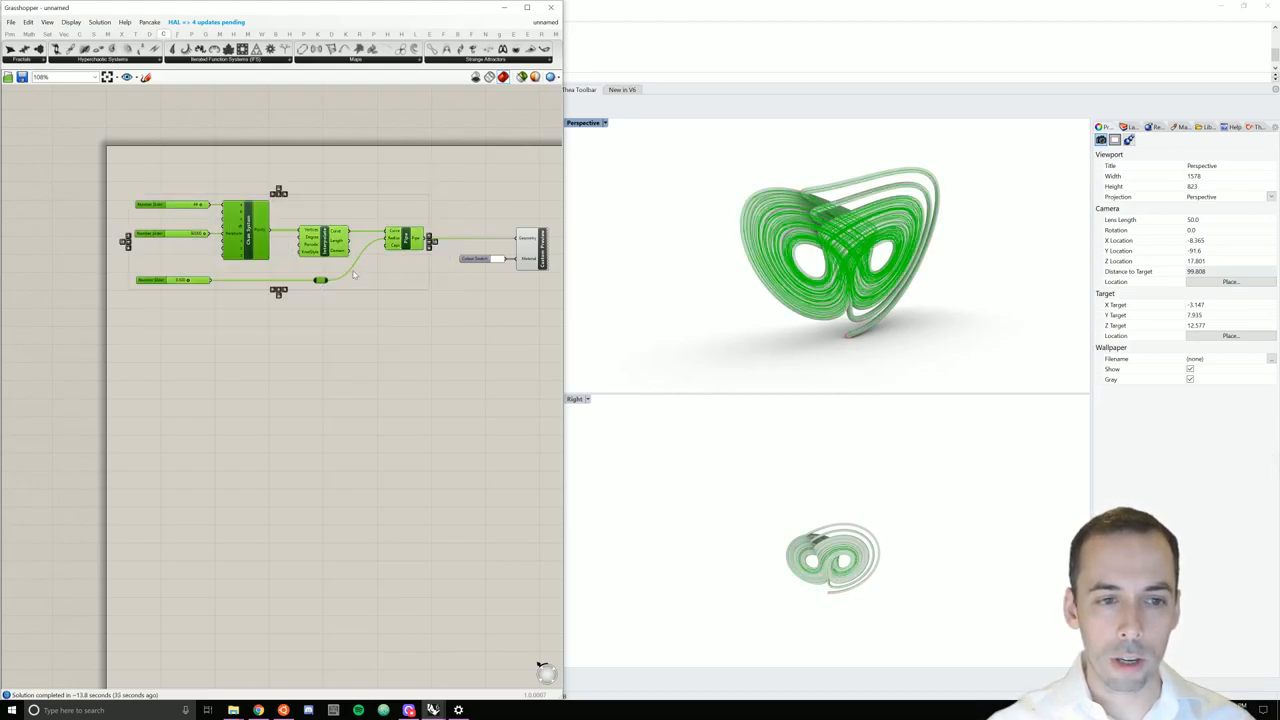
right_click(352, 238)
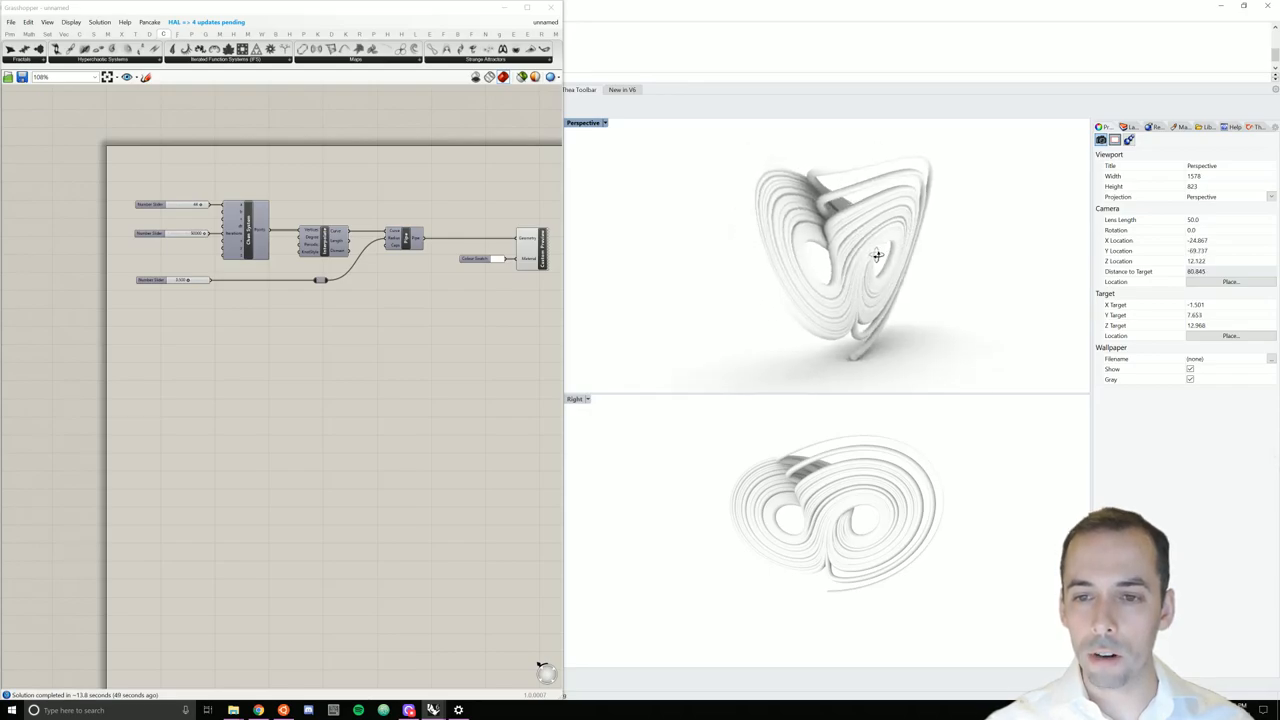
- Swap the plain Pipe for an unwired Pipe Variable component, leaving the preview empty
left_click_drag(876, 256, 872, 308)
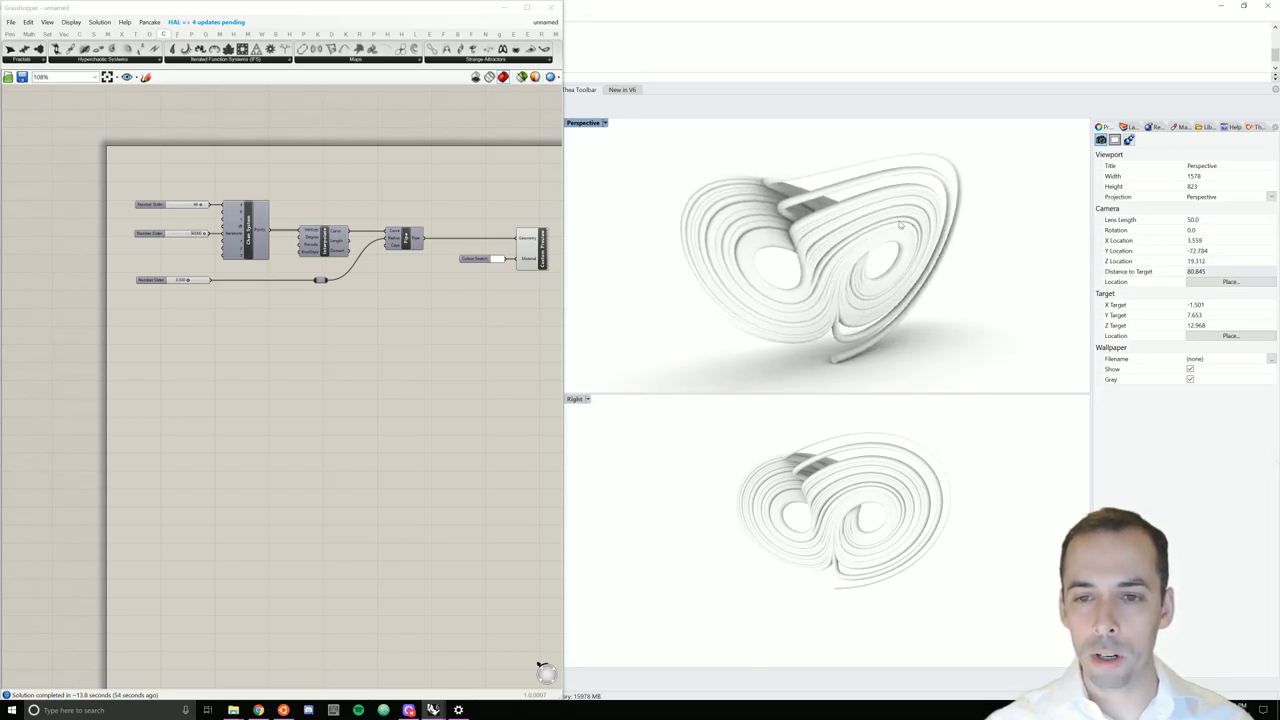
mouse_move(850, 356)
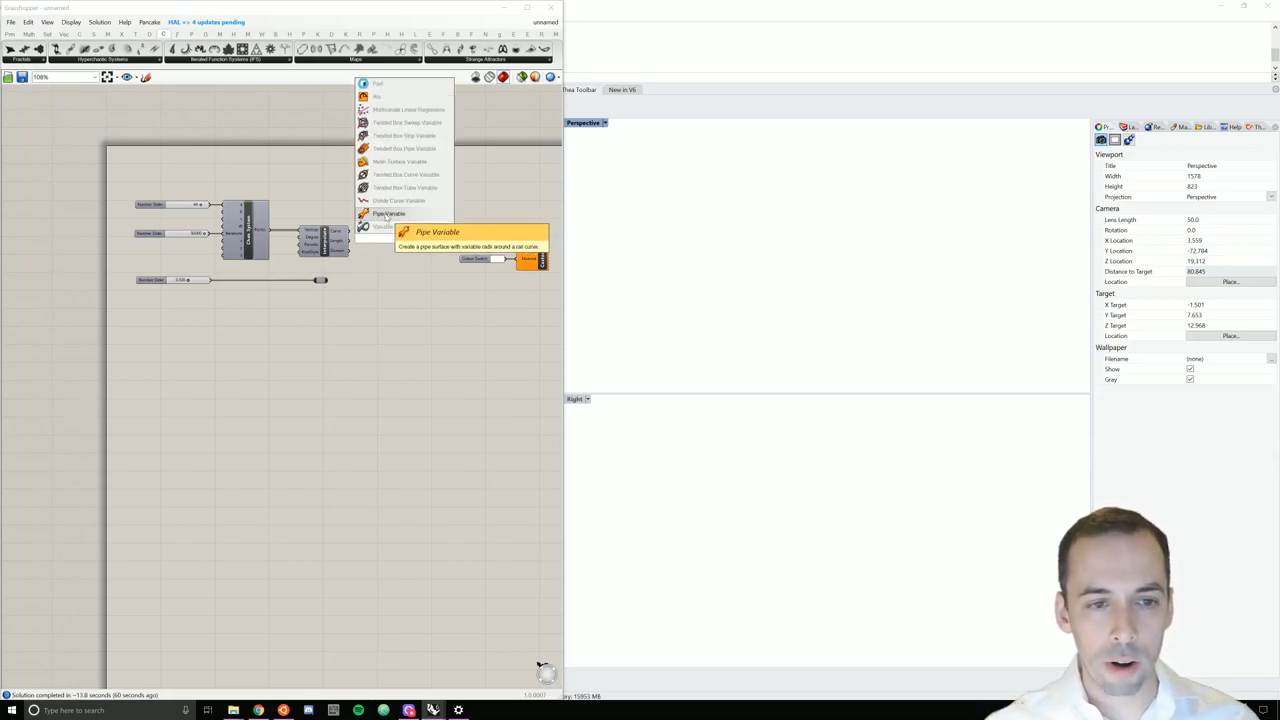
left_click(388, 212)
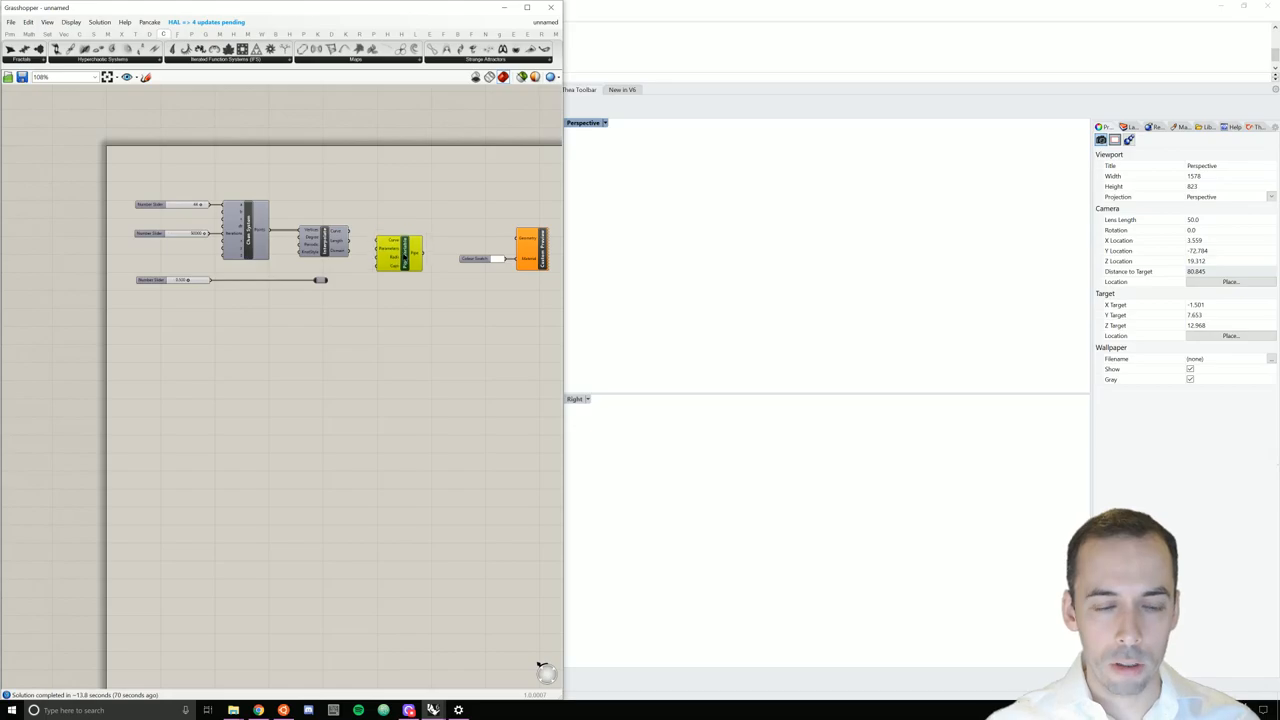
mouse_move(392, 248)
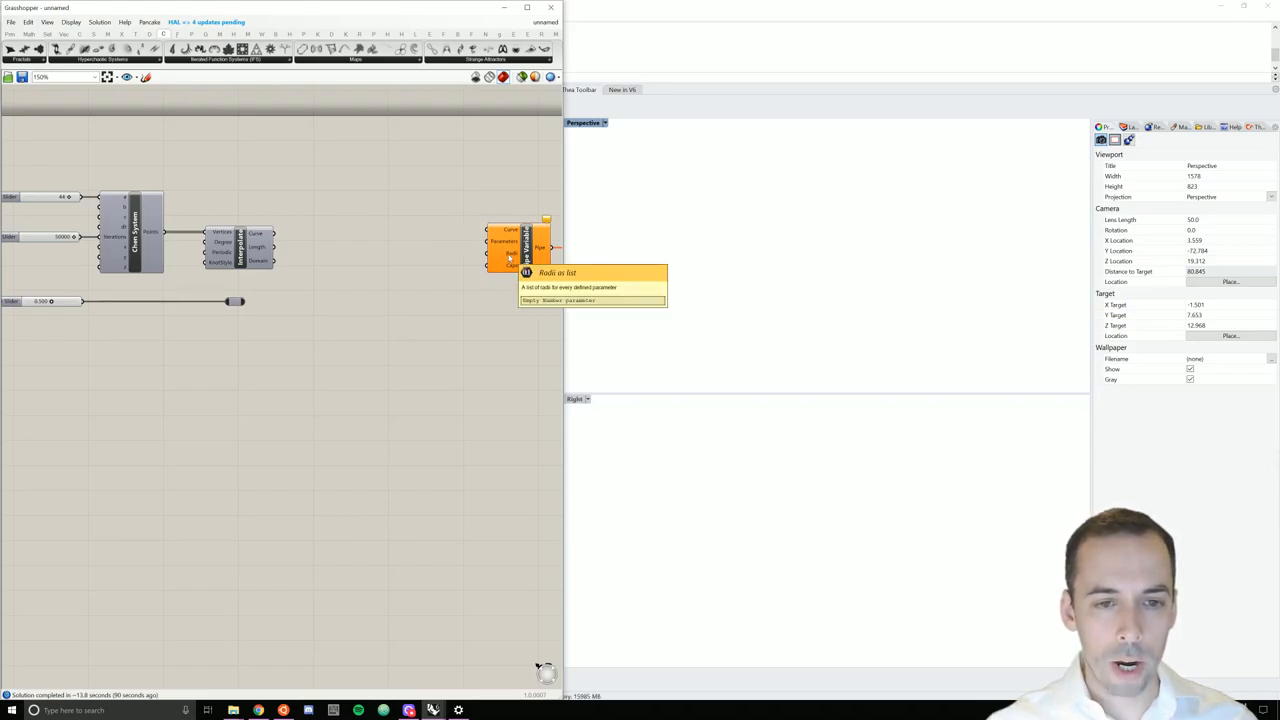
mouse_move(398, 284)
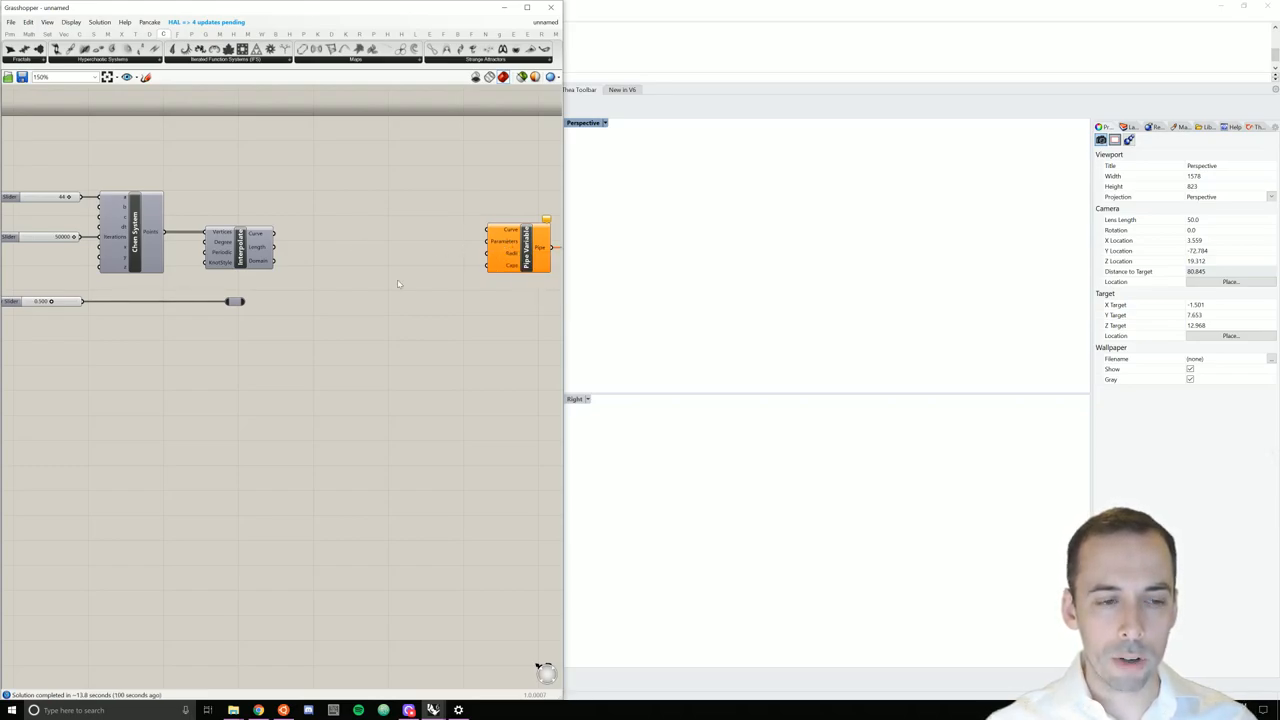
mouse_move(512, 264)
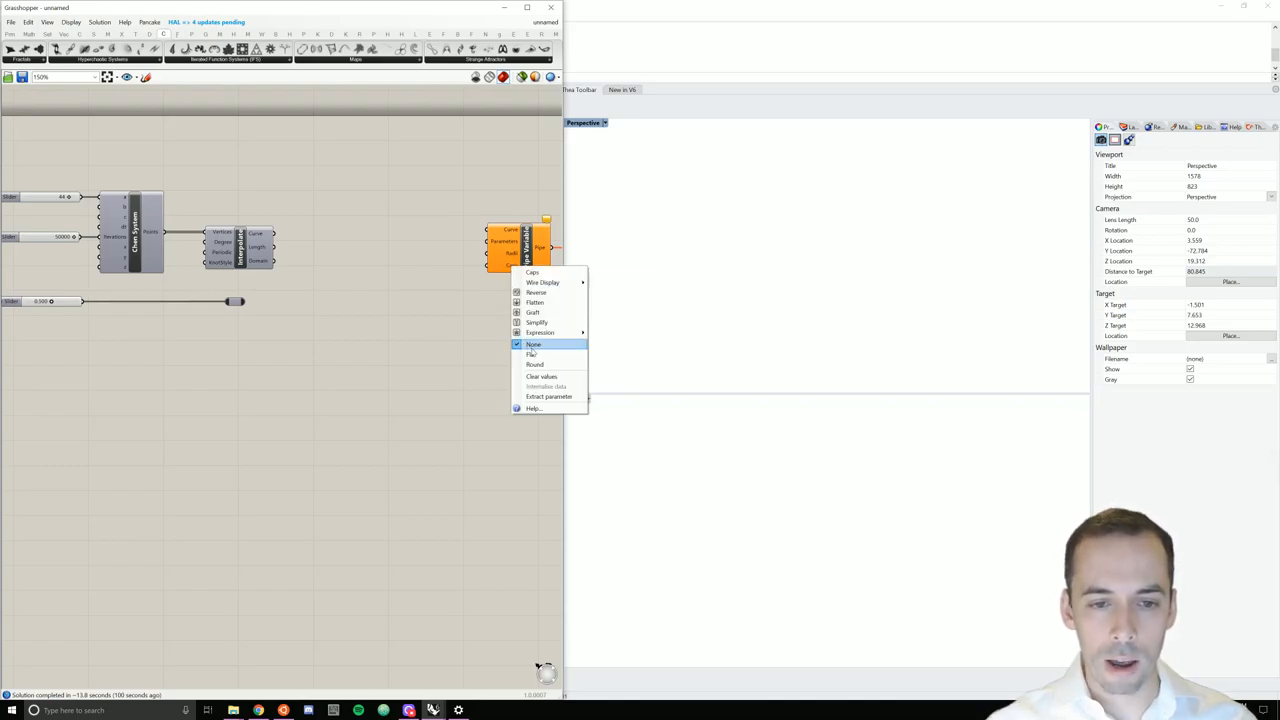
- Wire and re-range the radius sliders, merging three of them into one list for the variable pipe
left_click(532, 344)
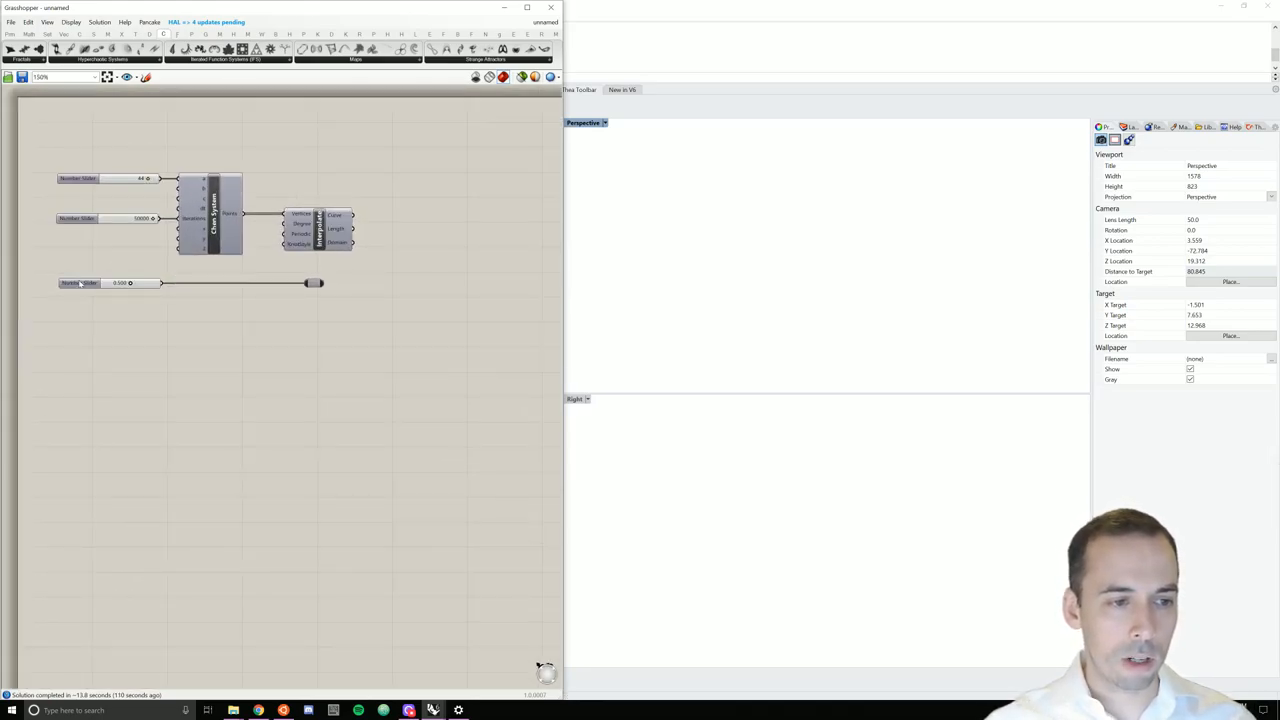
left_click(80, 284)
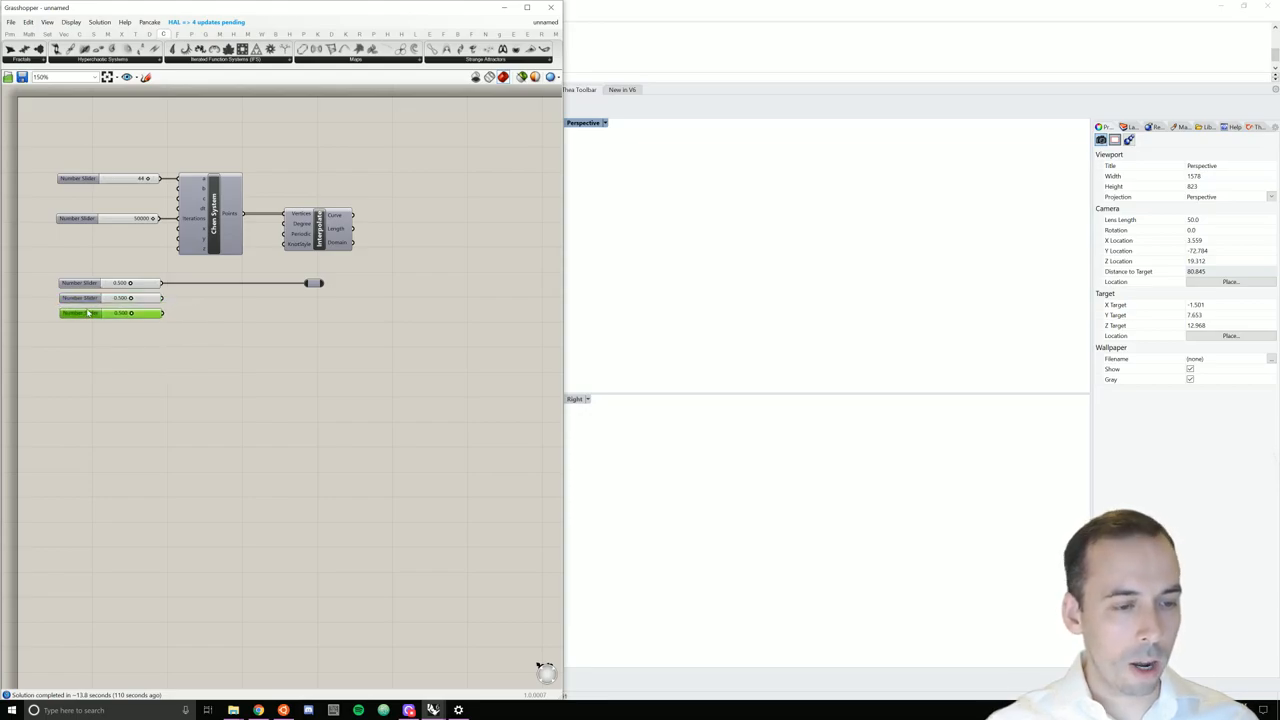
left_click_drag(316, 282, 232, 296)
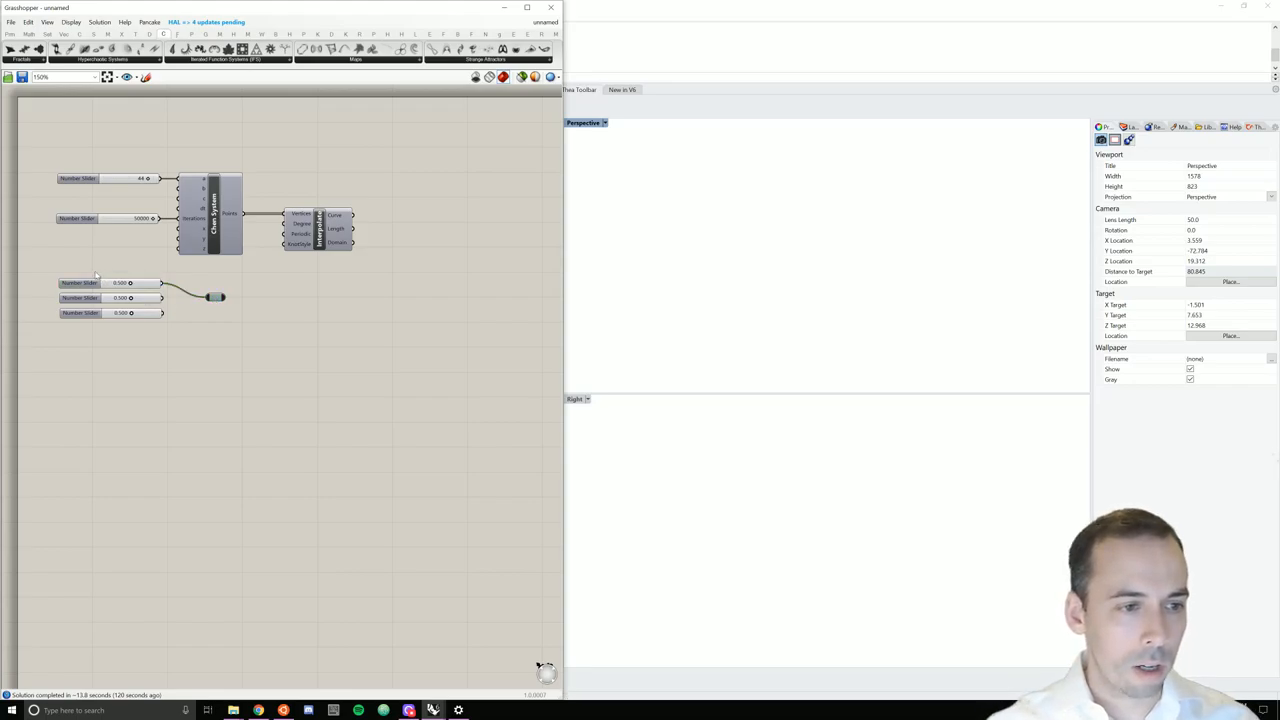
left_click(96, 284)
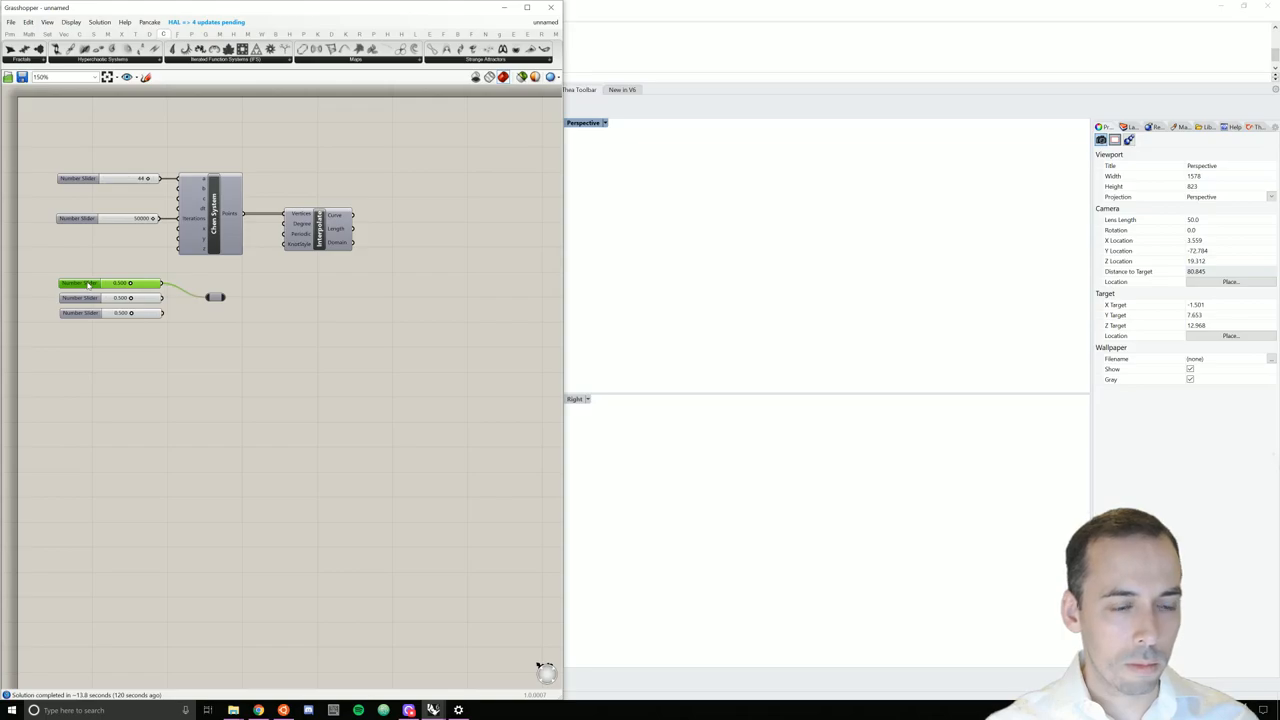
double_click(80, 284)
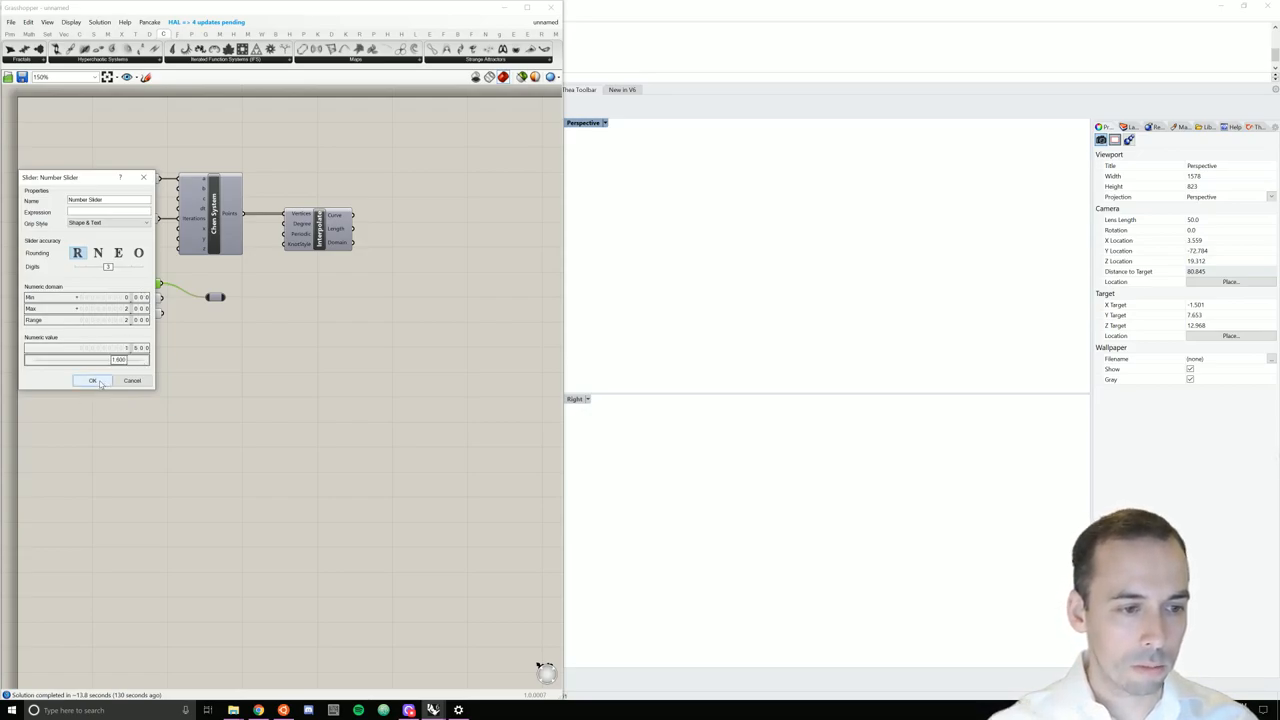
left_click(92, 380)
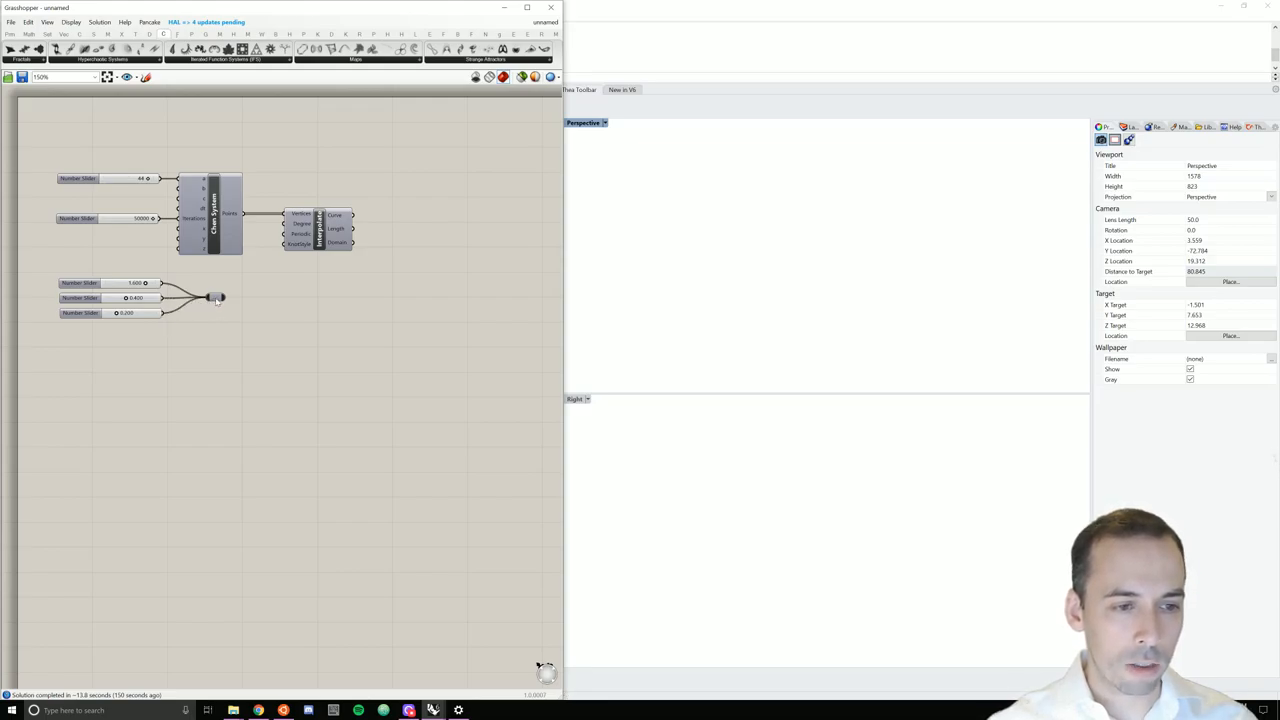
left_click(196, 298)
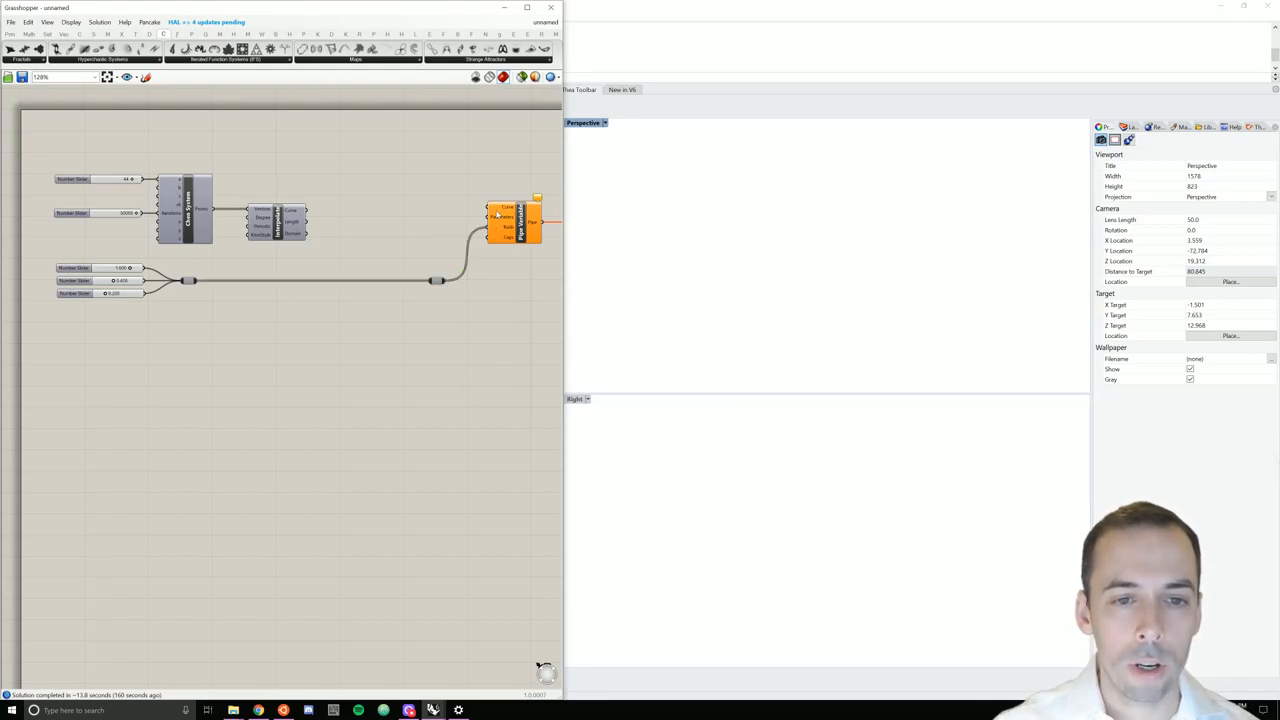
mouse_move(400, 232)
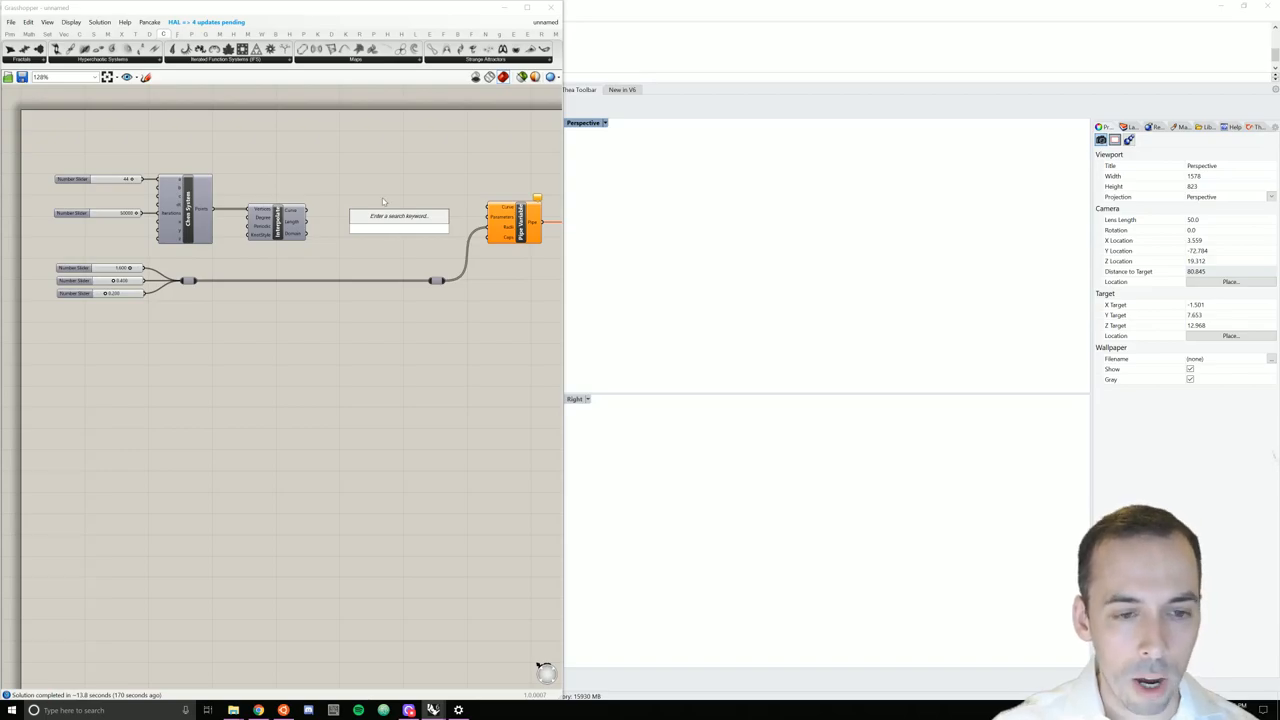
- Divide the attractor curve and feed its parameters, with an x-1 count expression, into Pipe Variable
type("divide")
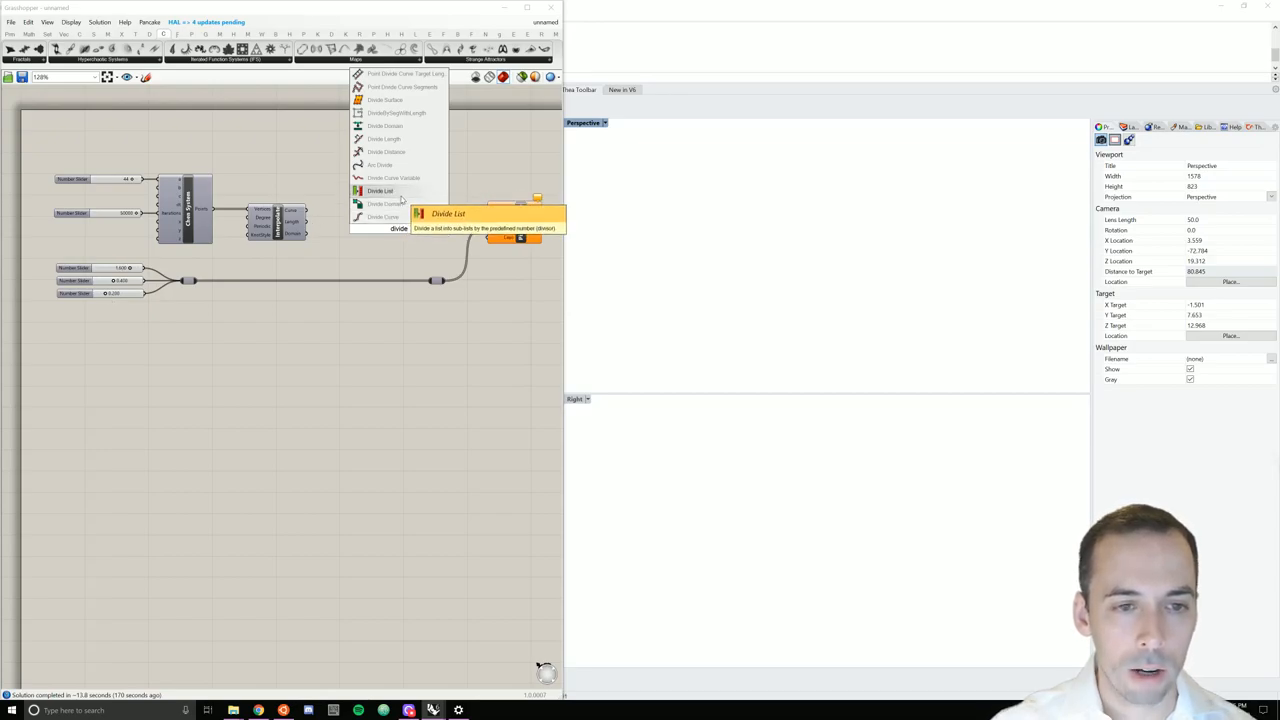
left_click(380, 192)
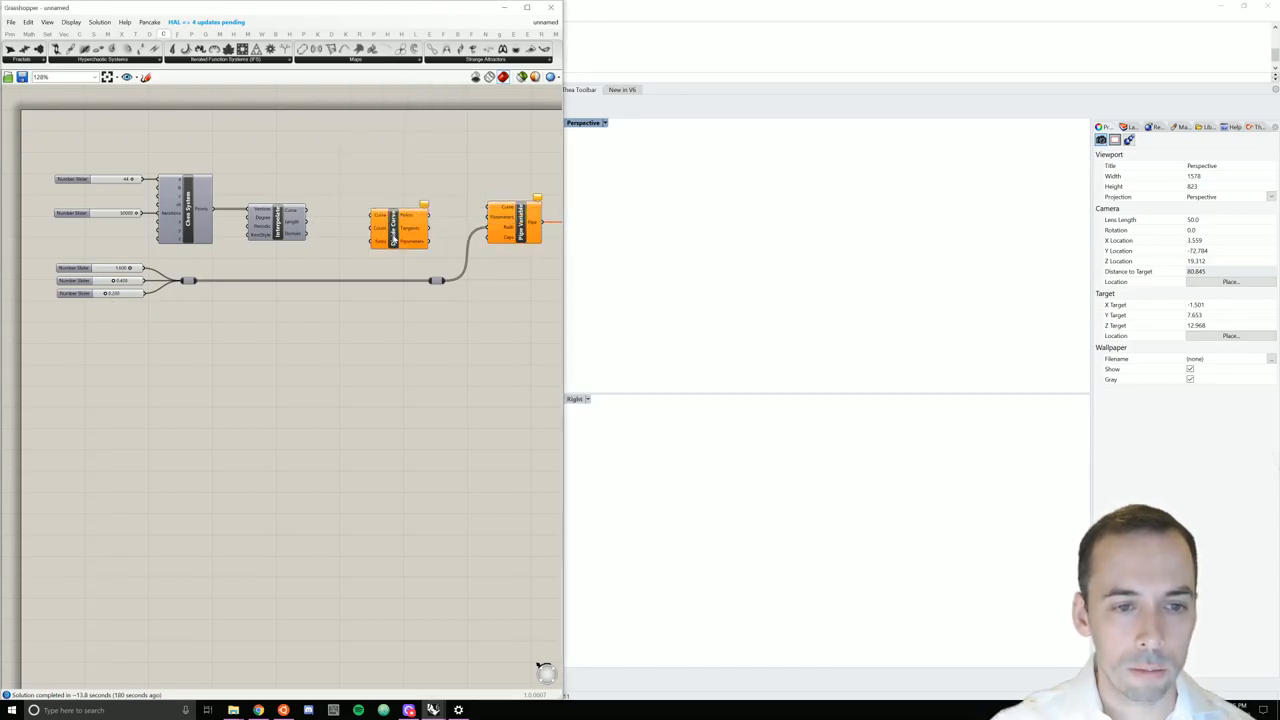
left_click(398, 222)
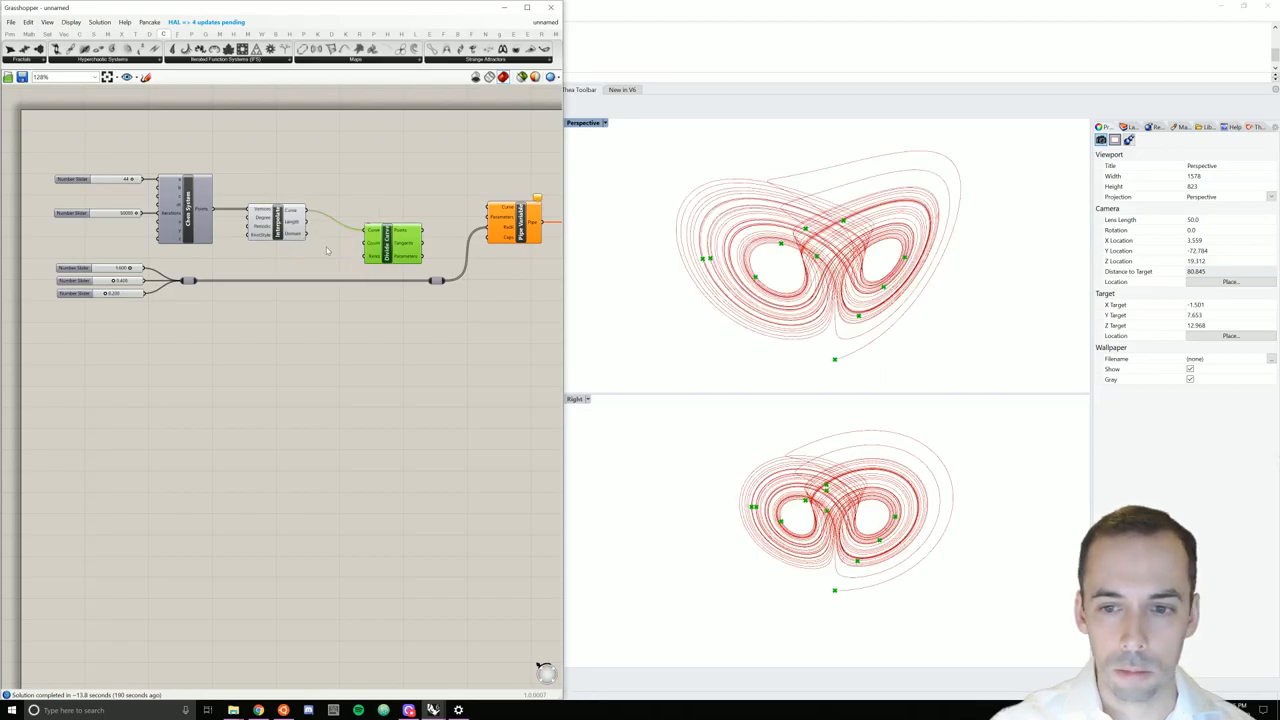
mouse_move(384, 316)
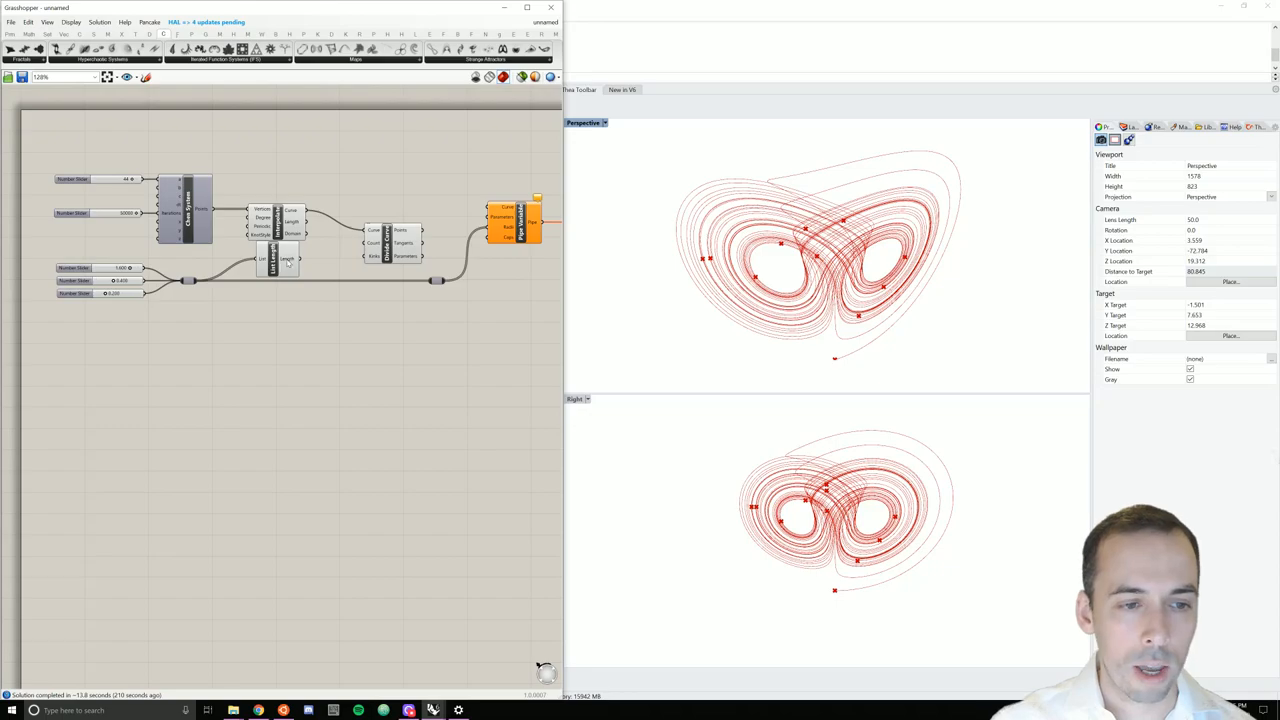
left_click(284, 258)
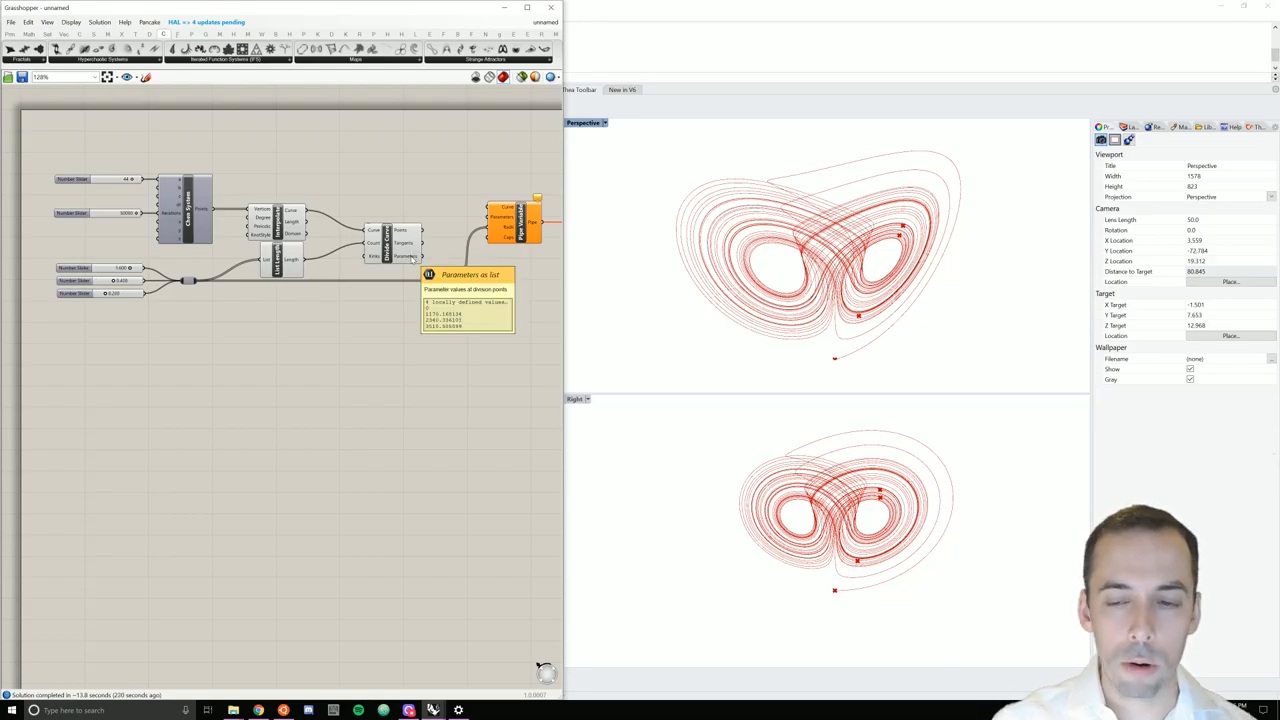
mouse_move(376, 244)
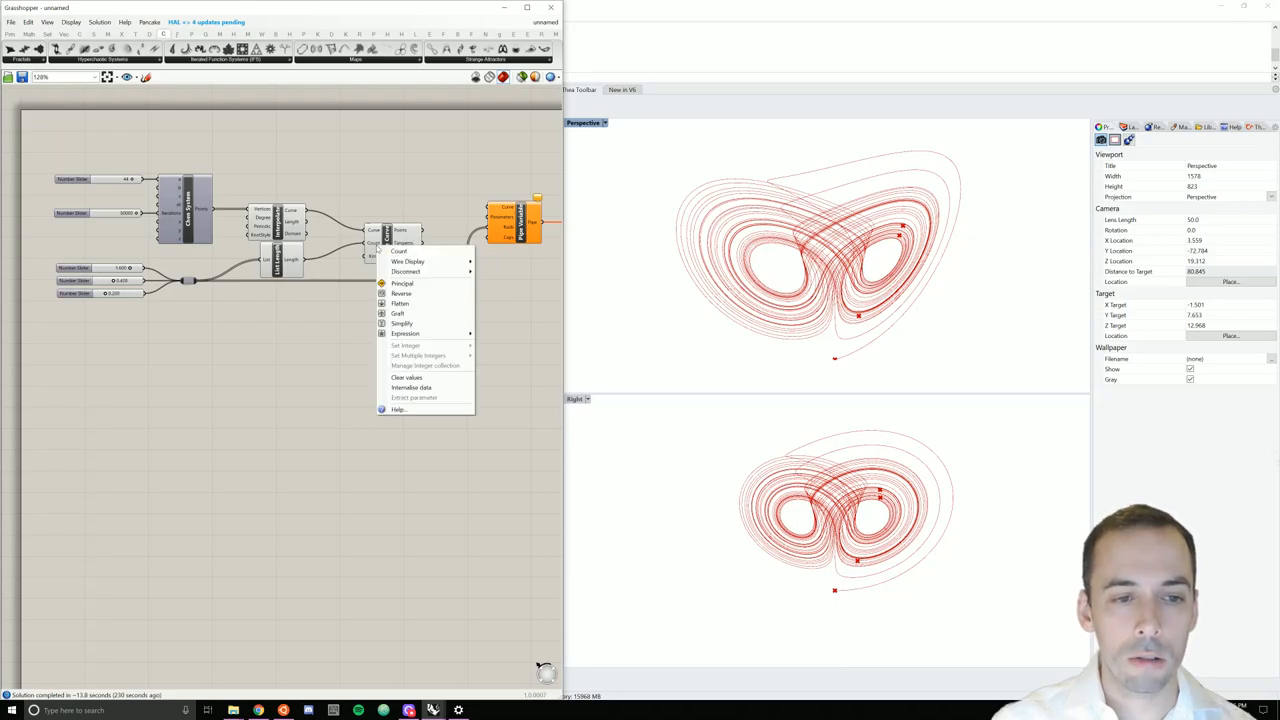
mouse_move(404, 332)
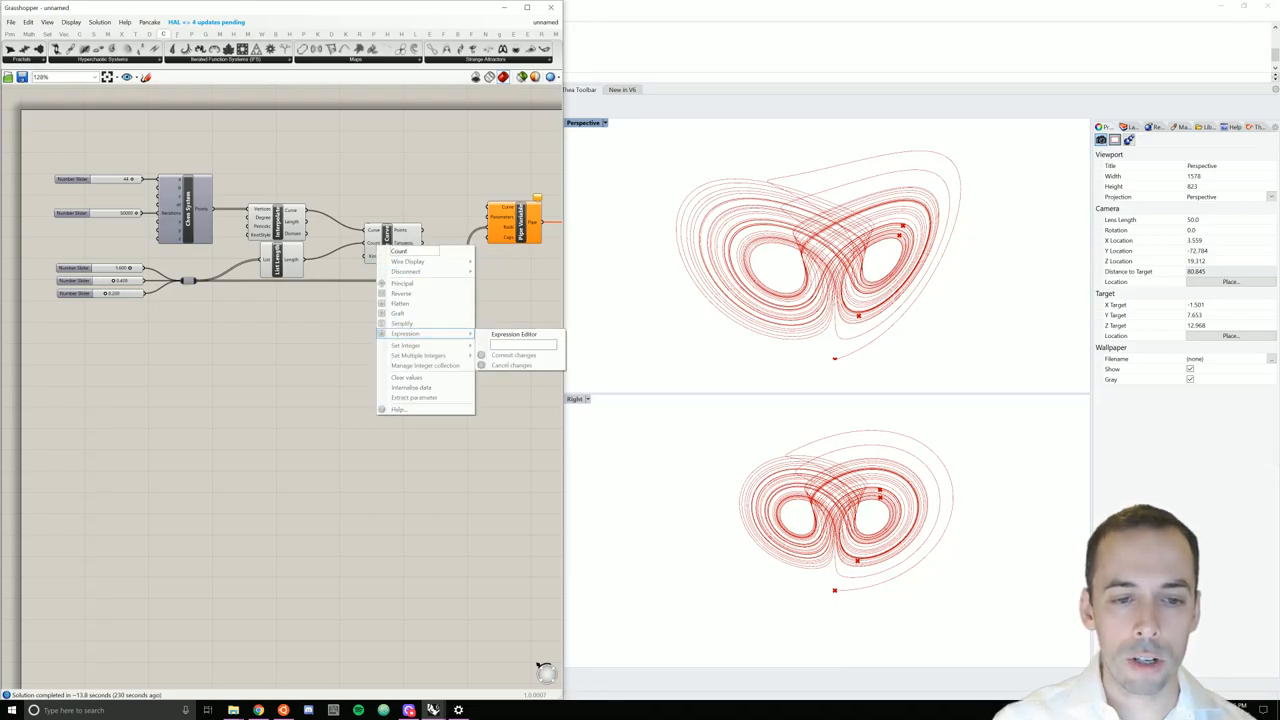
type("x-1")
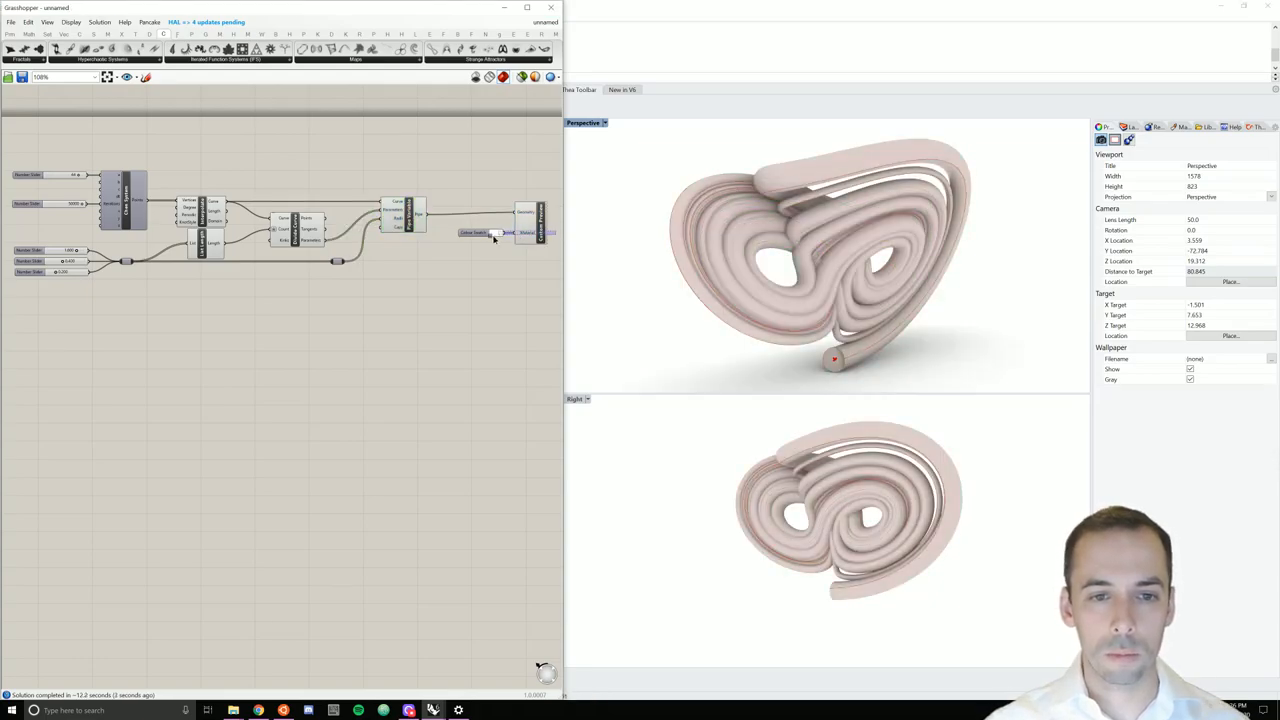
- Give the variable pipe a white Custom Preview material and view it from a new angle
left_click(524, 224)
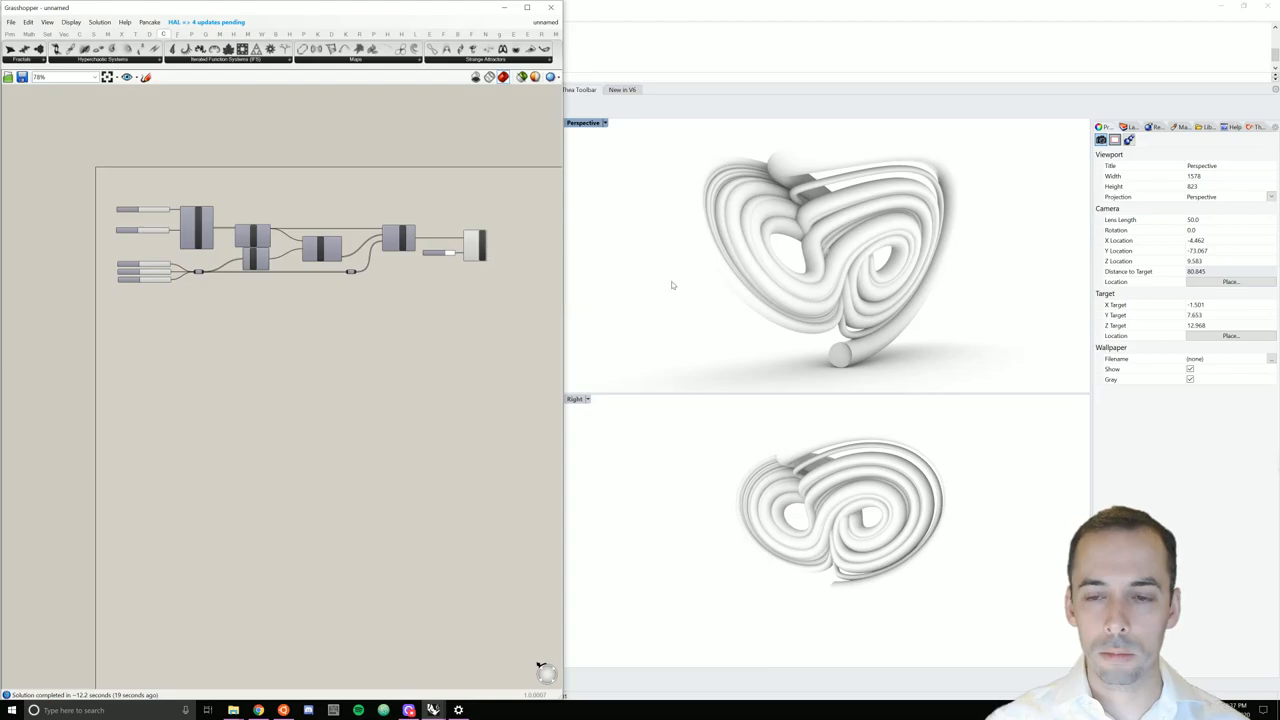
left_click_drag(820, 280, 740, 276)
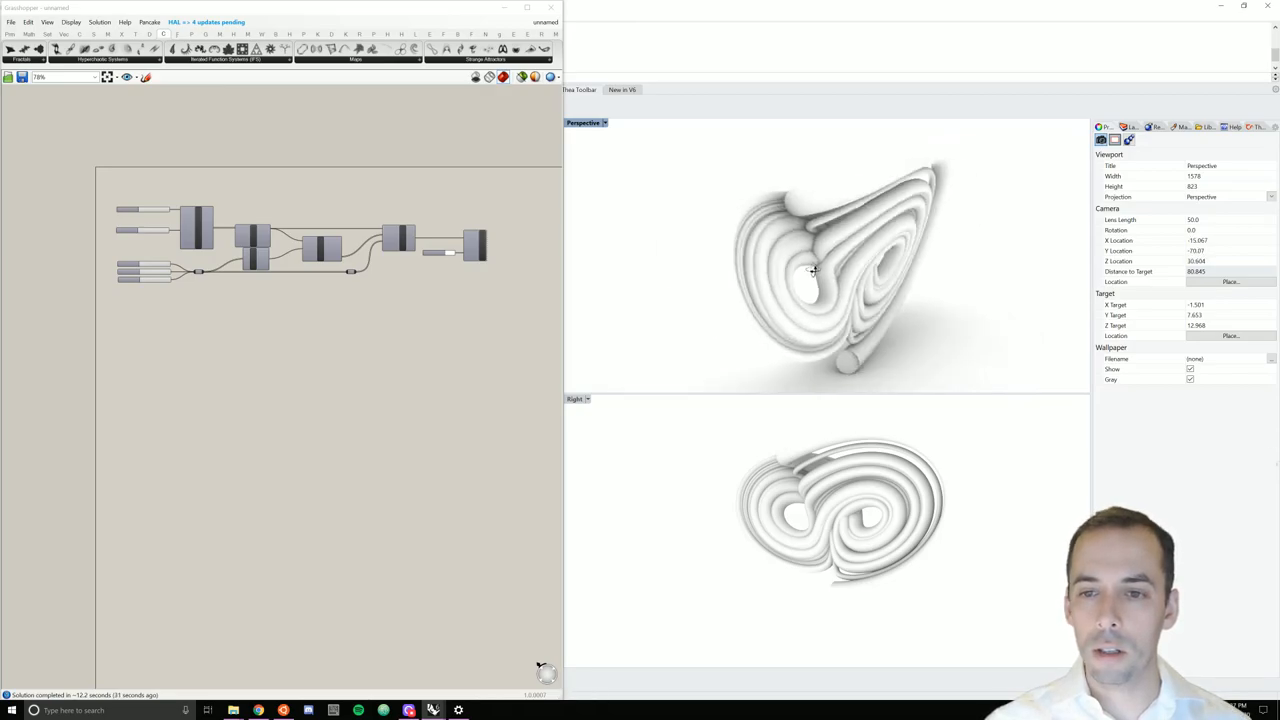
- Enable the Rhino sun and shift the Date and Time slider until the pipe casts a ground shadow
left_click_drag(816, 270, 772, 264)
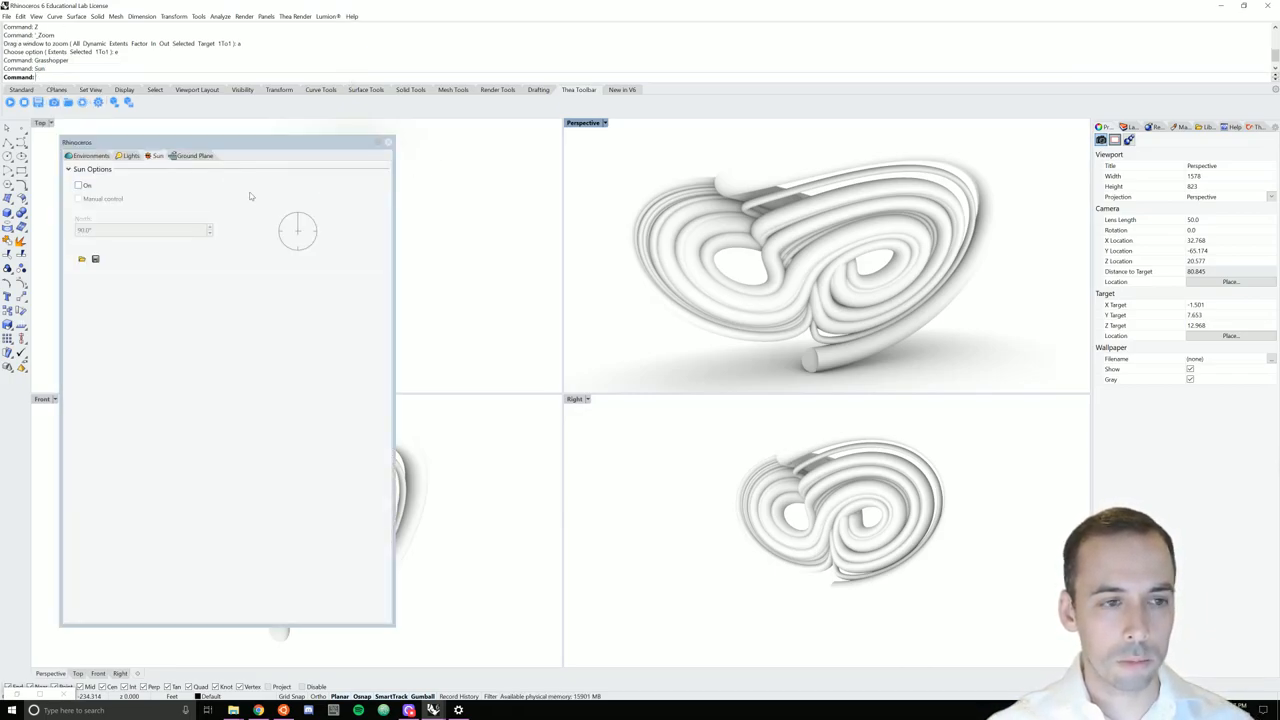
left_click(78, 184)
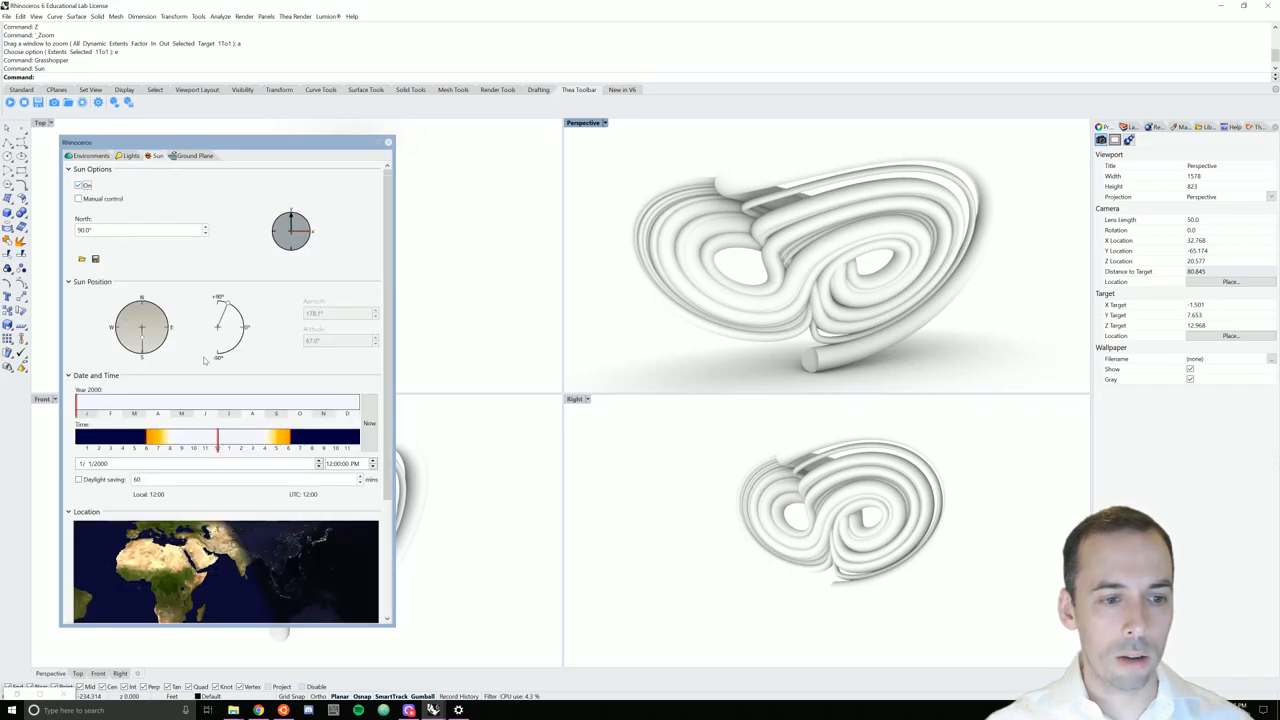
scroll("down", 3)
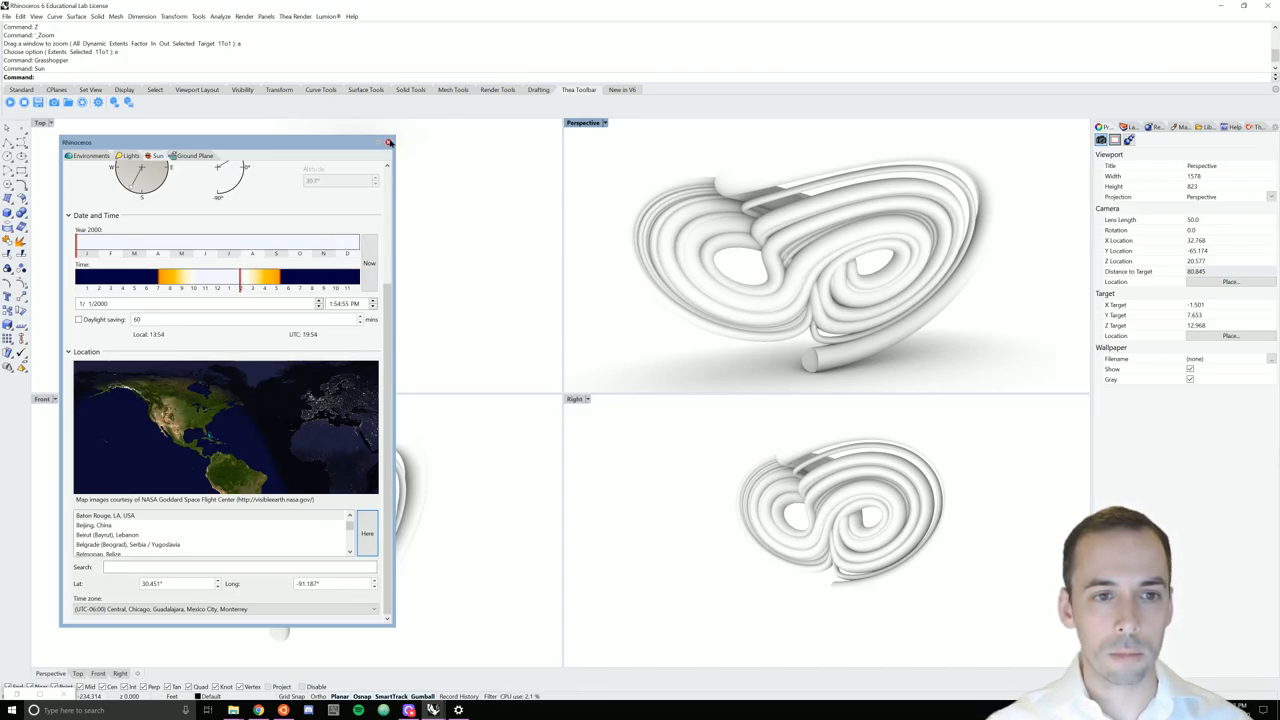
left_click(584, 122)
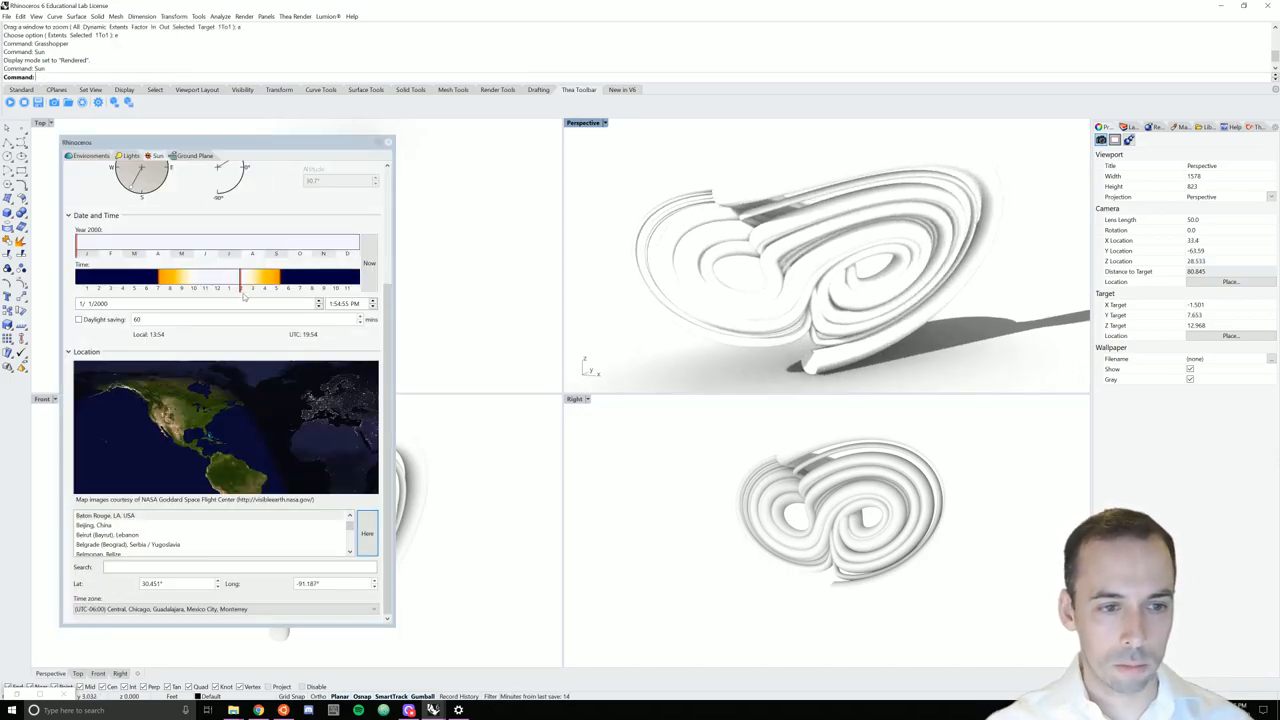
left_click_drag(240, 296, 266, 296)
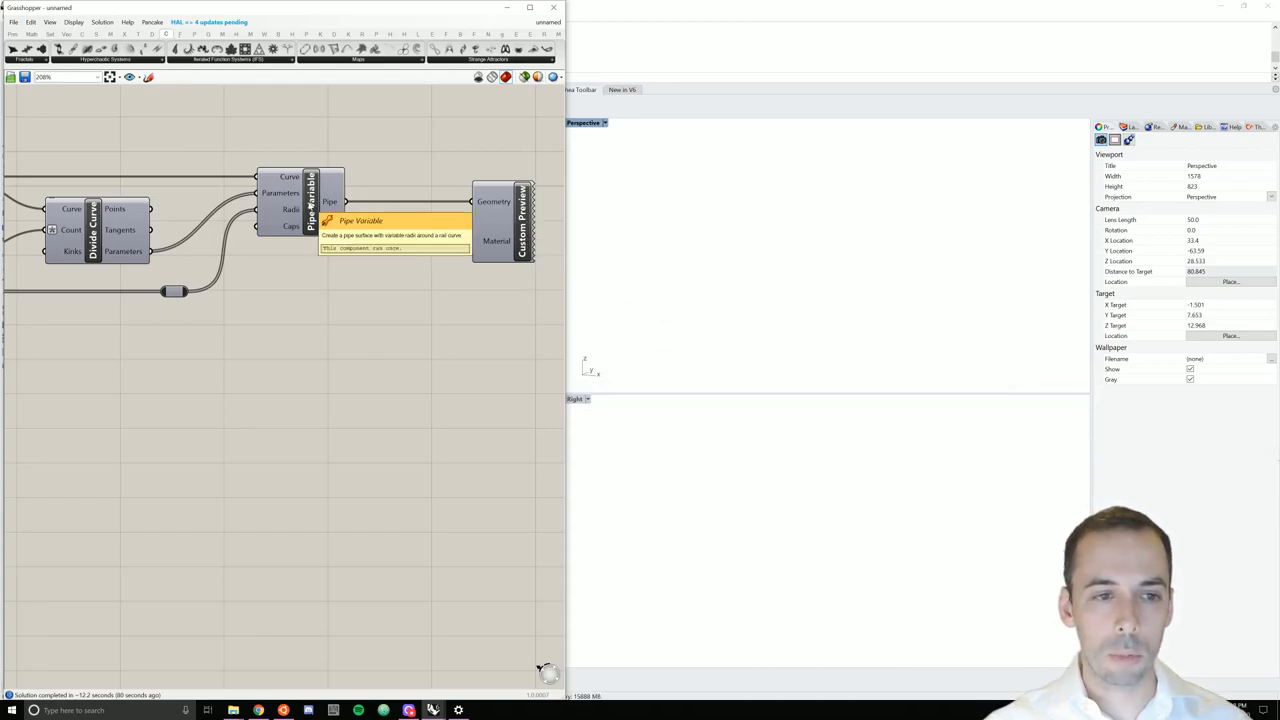
- Bake the Pipe Variable output into the Rhino document on the selected layer
right_click(320, 200)
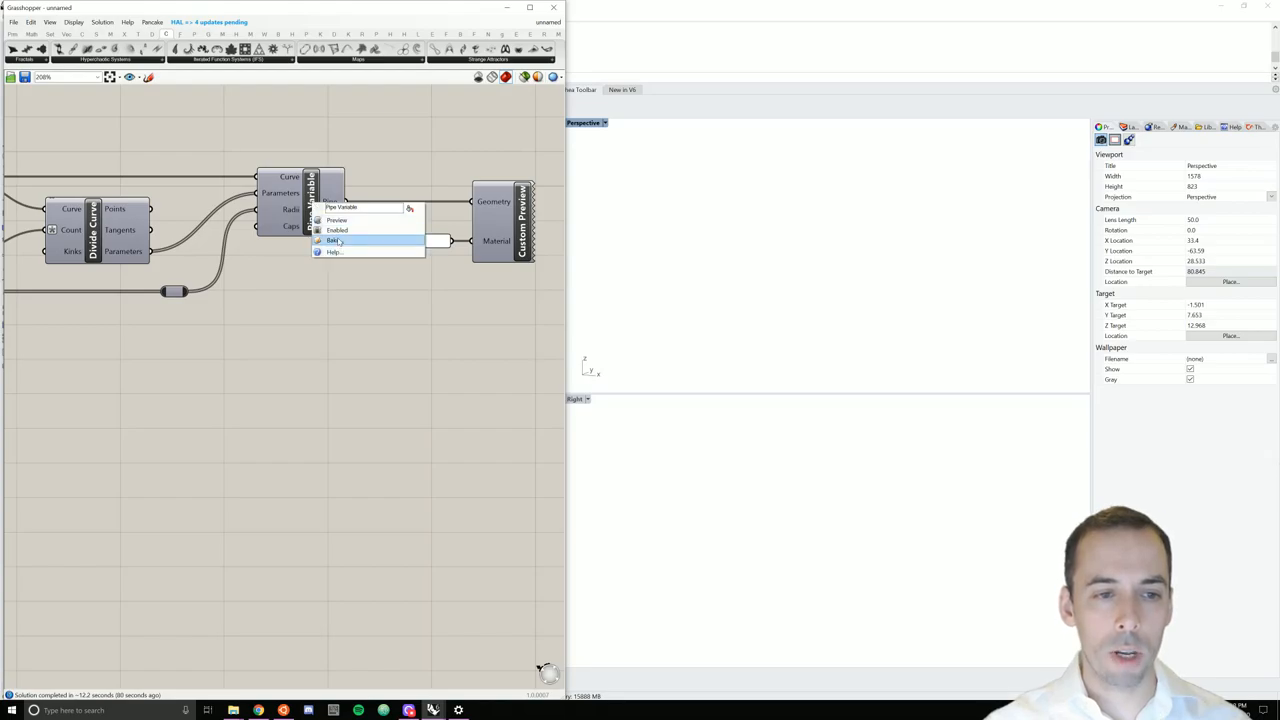
left_click(334, 240)
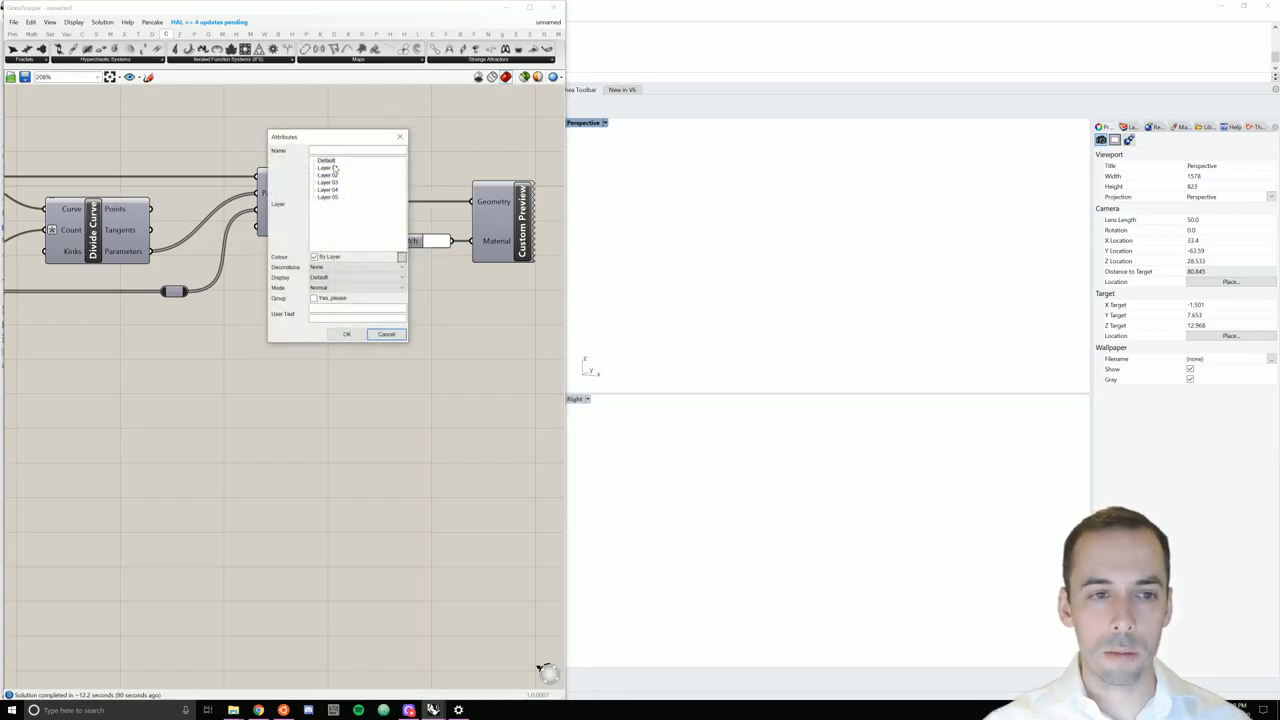
left_click(346, 332)
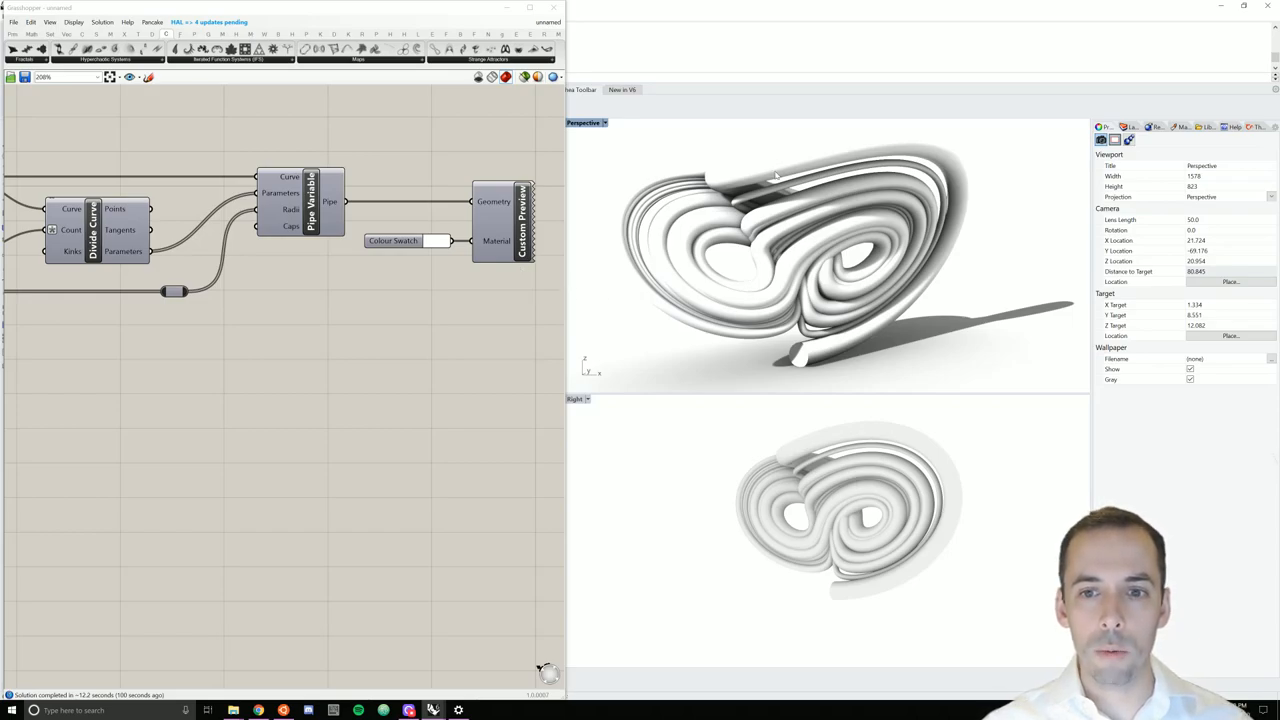
mouse_move(764, 236)
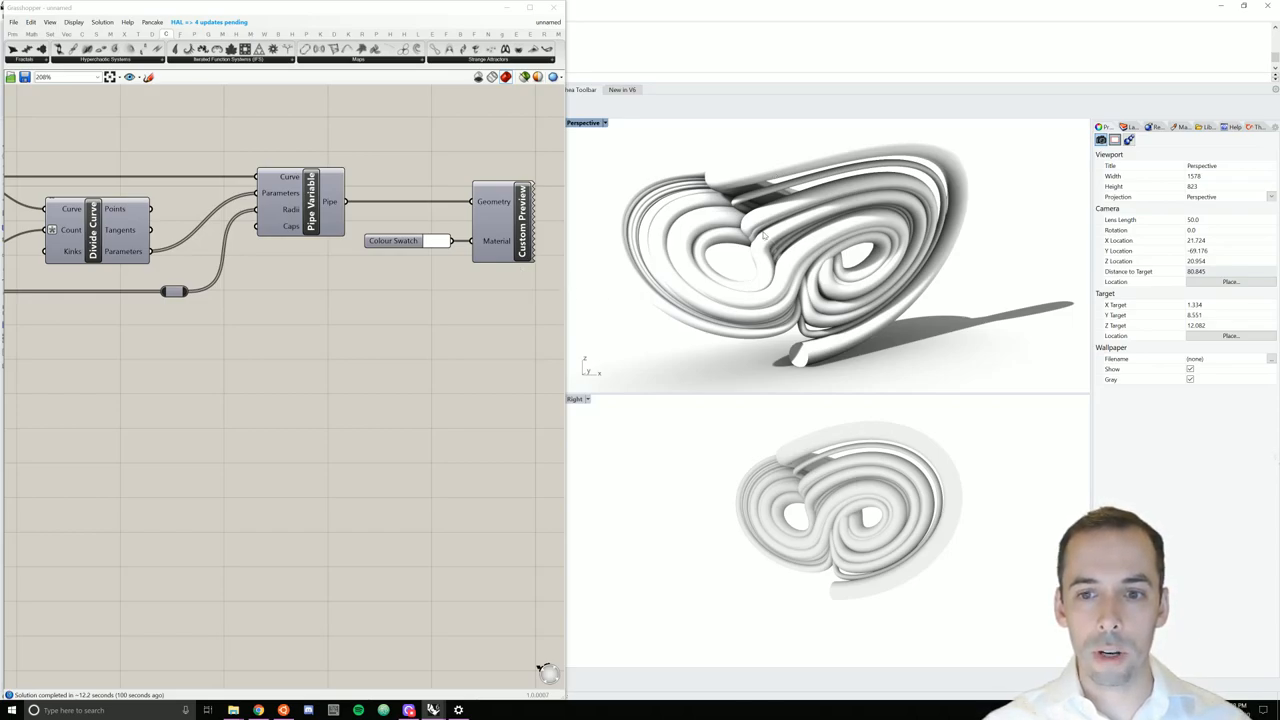